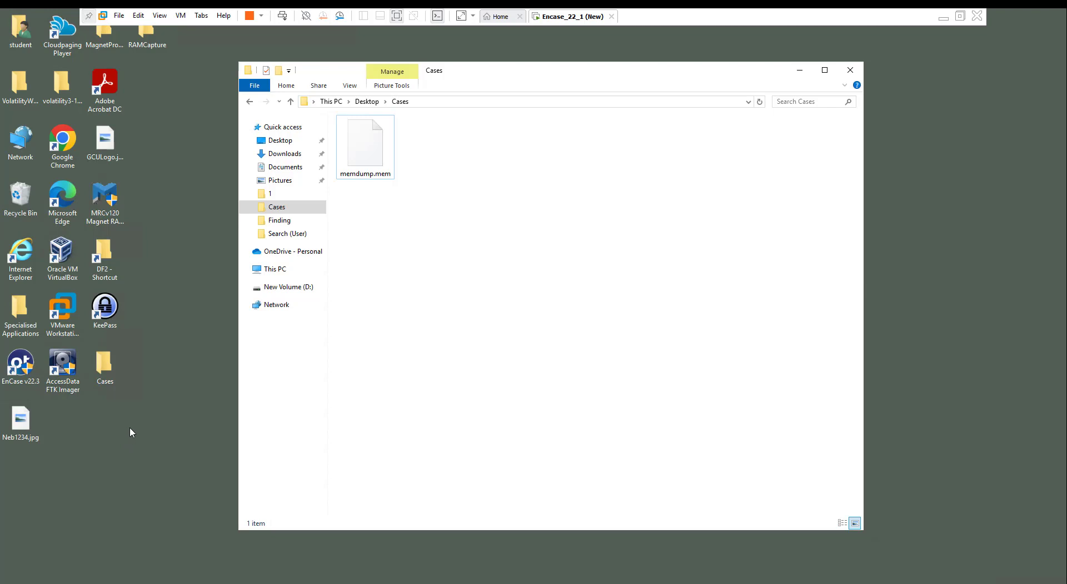
pyautogui.moveTo(301, 338)
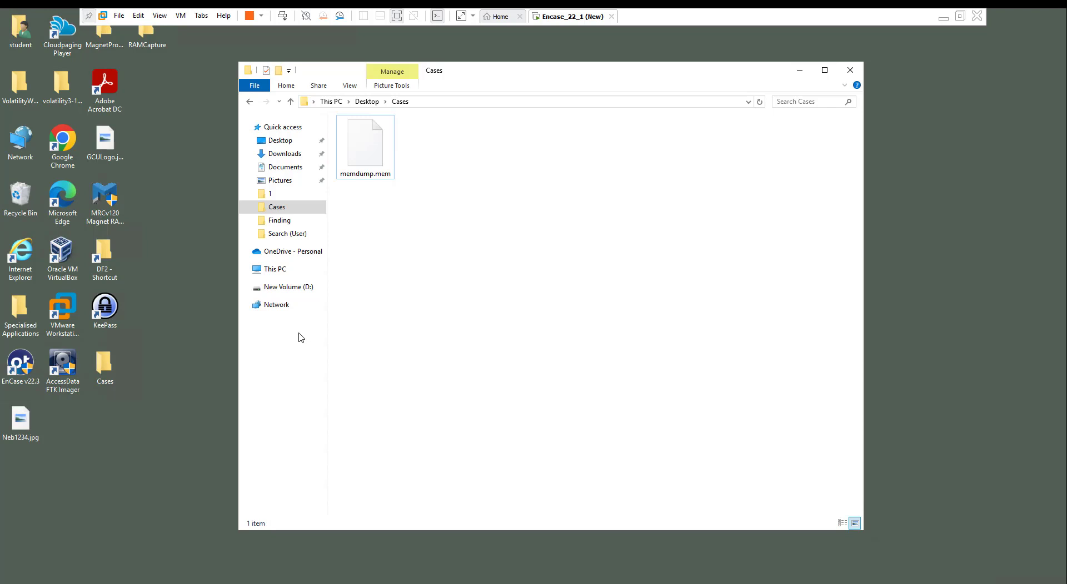
pyautogui.moveTo(281, 335)
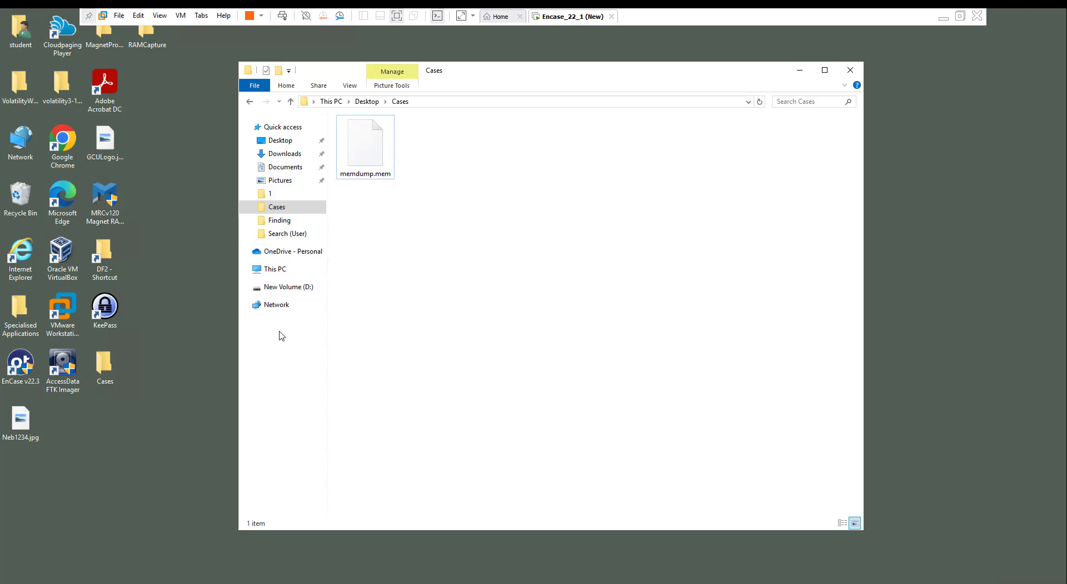
pyautogui.moveTo(215, 361)
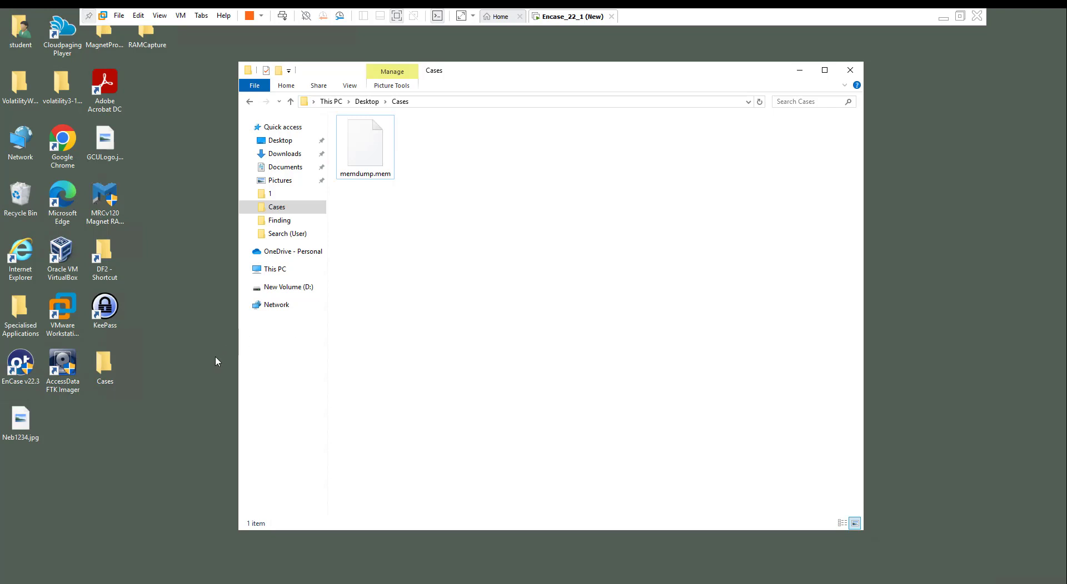
pyautogui.moveTo(217, 332)
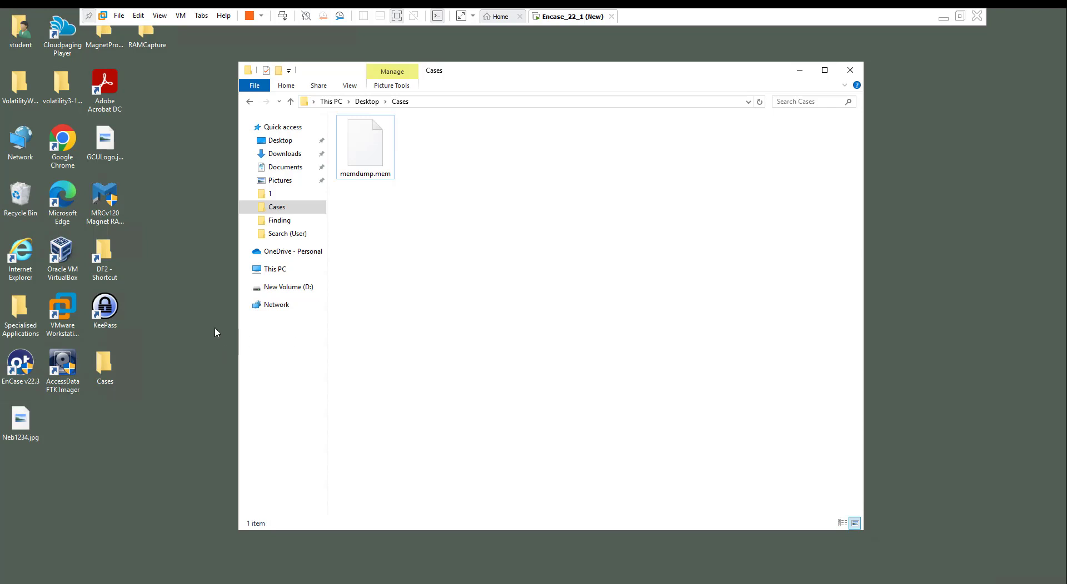
pyautogui.moveTo(173, 351)
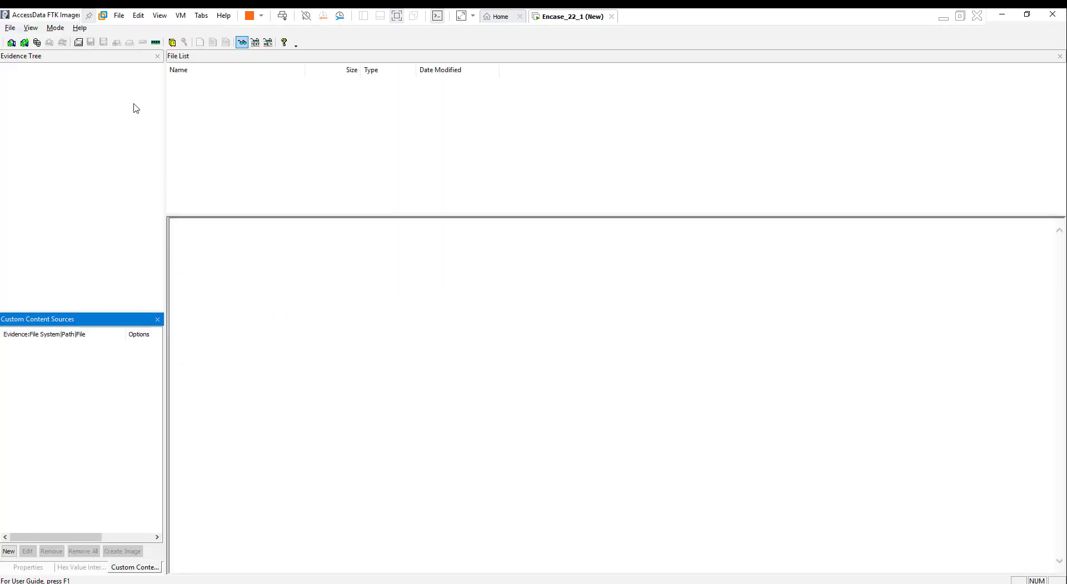
pyautogui.moveTo(106, 157)
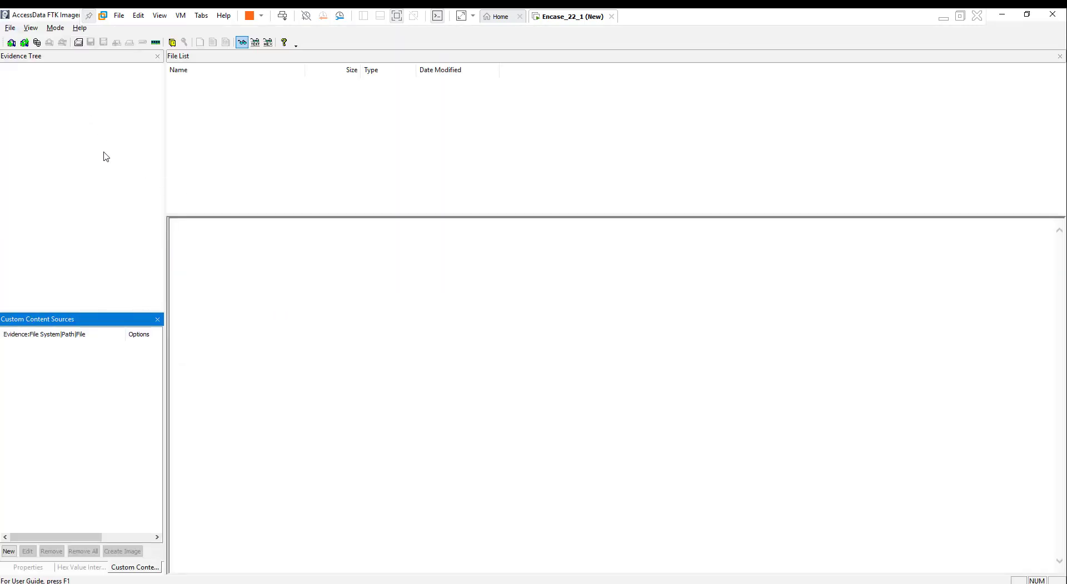
pyautogui.moveTo(73, 135)
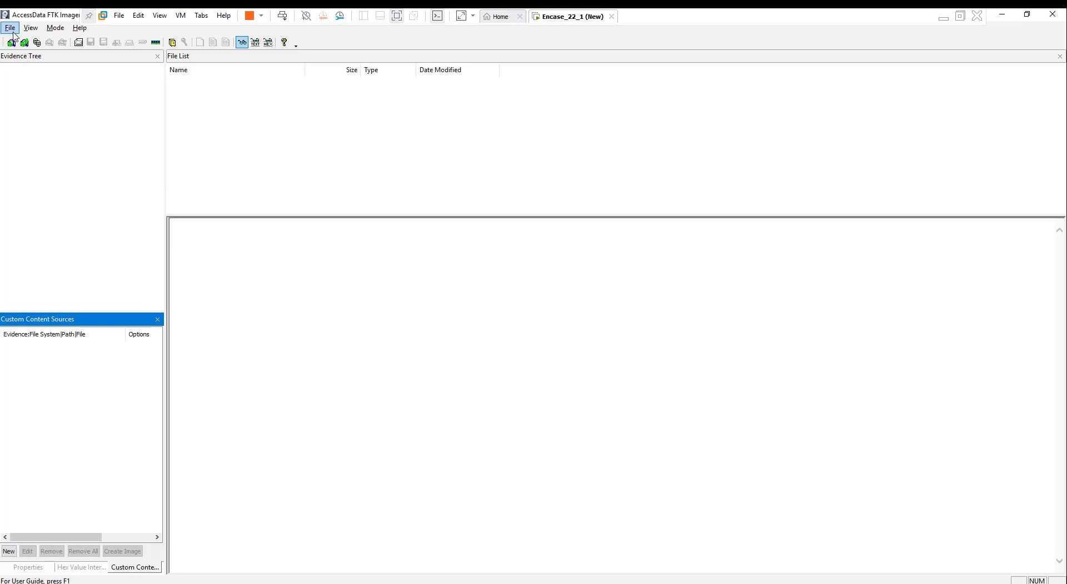
# - Begin a new evidence item with 'Contents of a Folder' as the source type
pyautogui.click(10, 27)
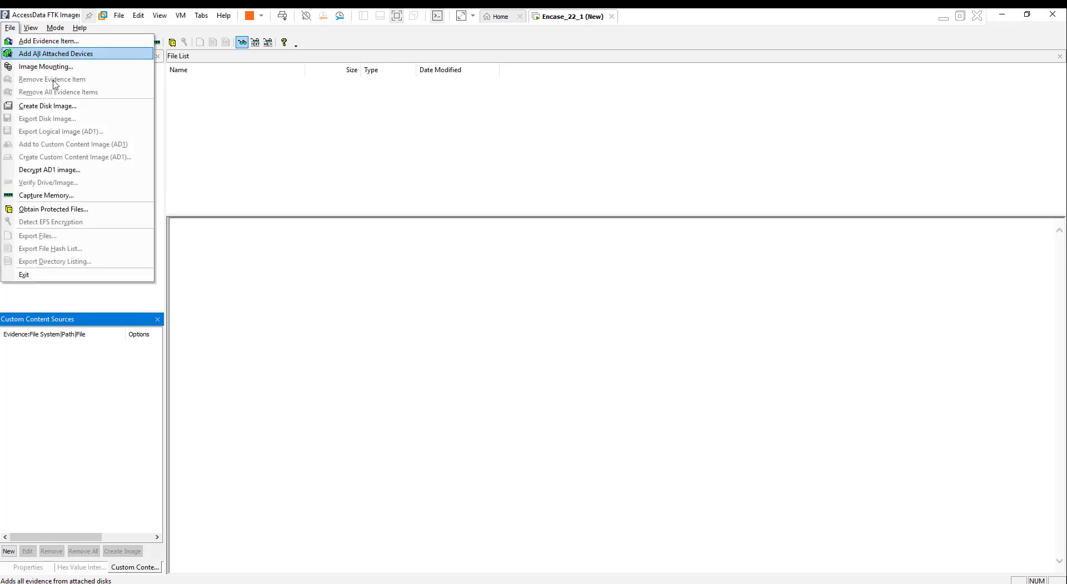
pyautogui.click(45, 41)
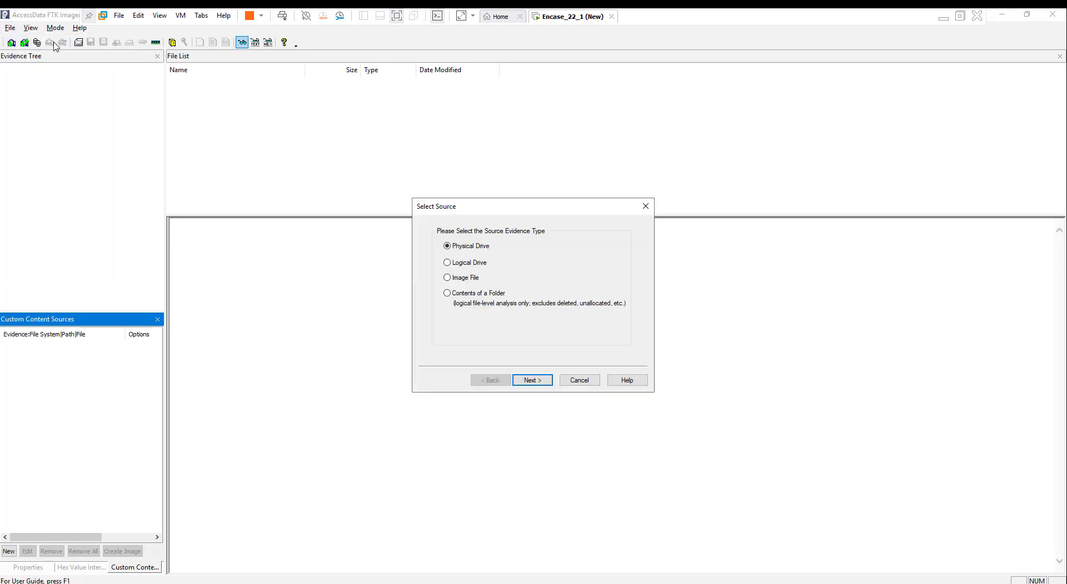
pyautogui.moveTo(289, 208)
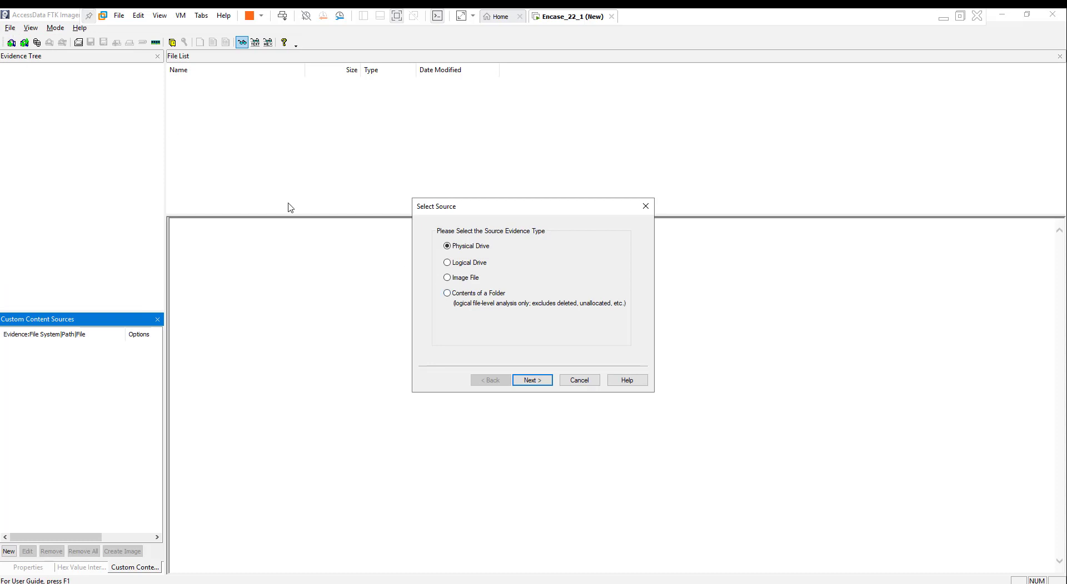
pyautogui.click(447, 293)
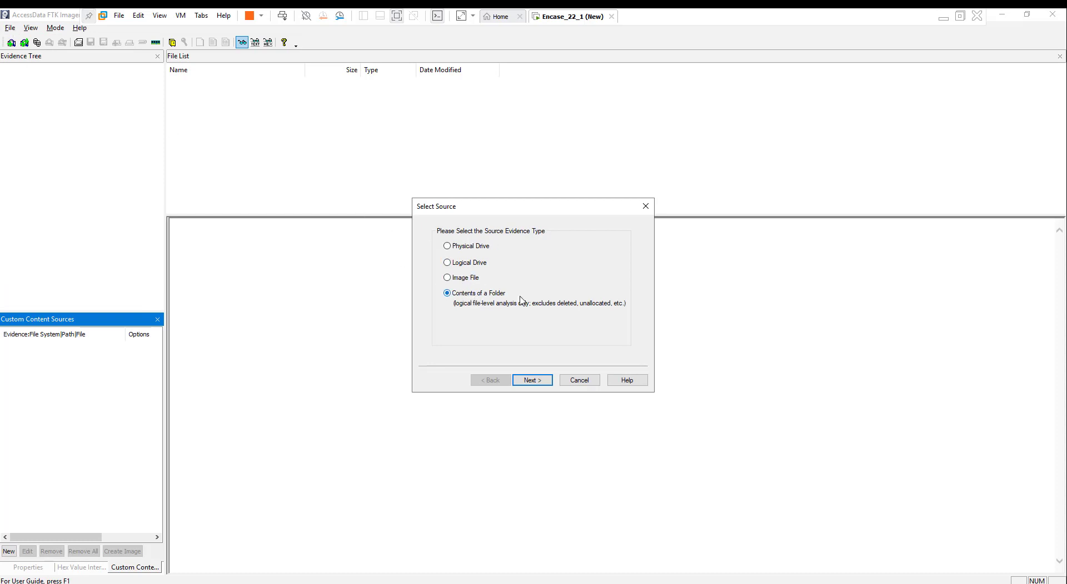
pyautogui.click(532, 380)
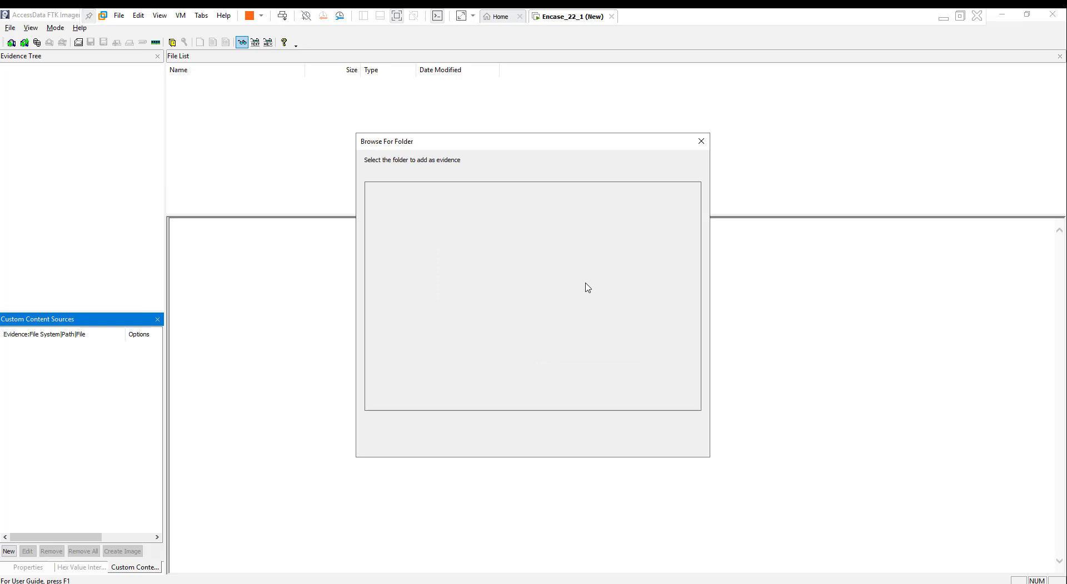
# - Choose the Desktop Cases folder as the source and finish adding it as evidence
pyautogui.click(399, 210)
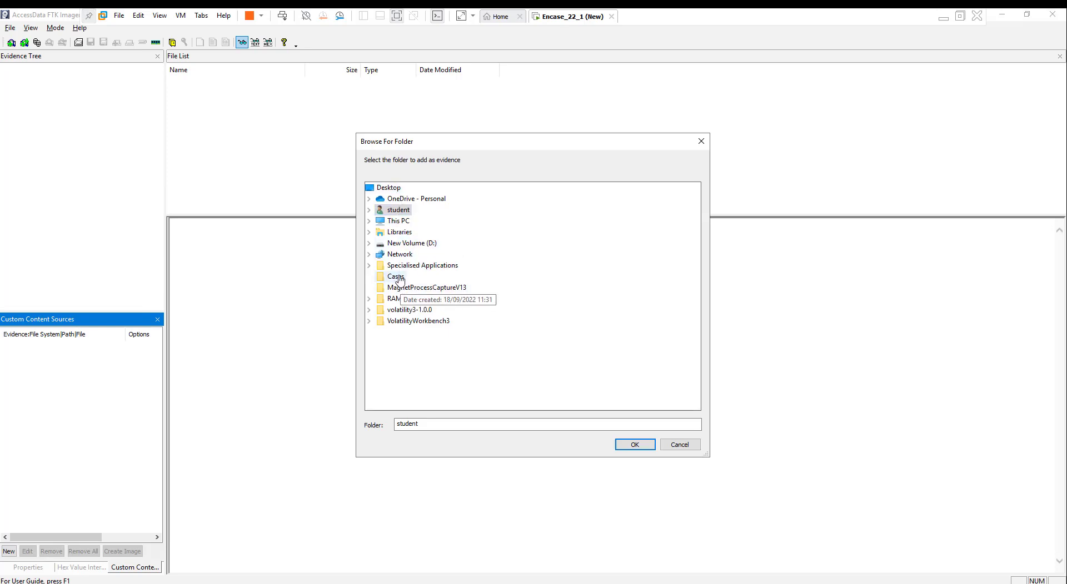
pyautogui.click(633, 444)
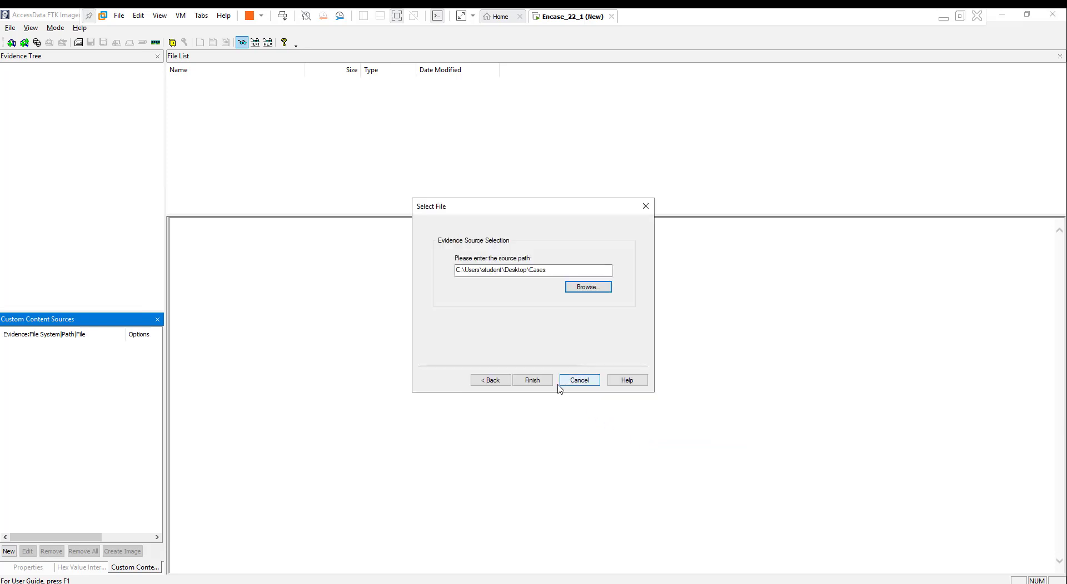
pyautogui.click(532, 380)
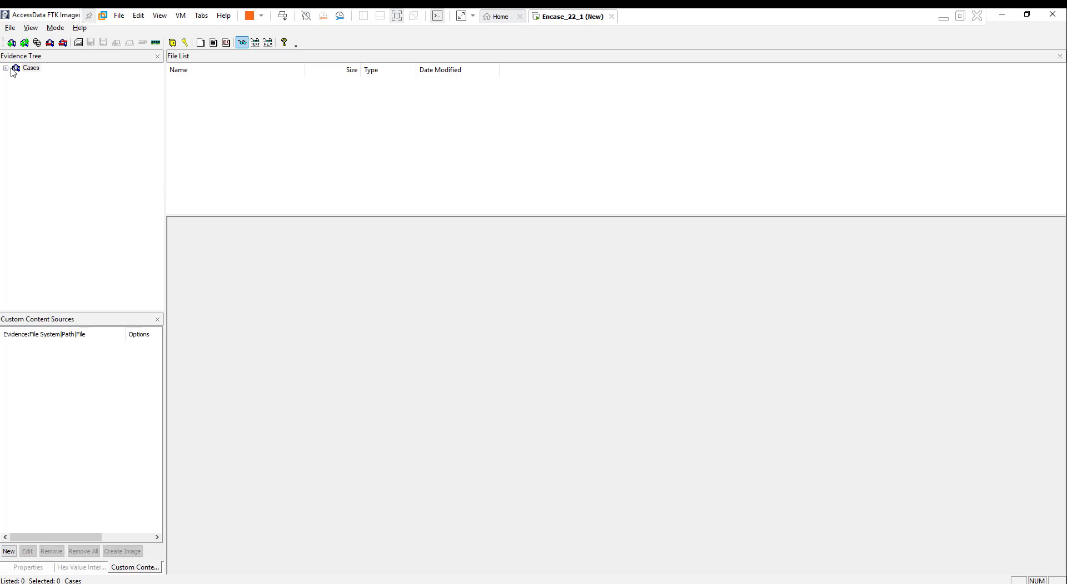
# - Show memdump.mem from the Cases evidence in the hex viewer, fitted to the pane width
pyautogui.click(5, 68)
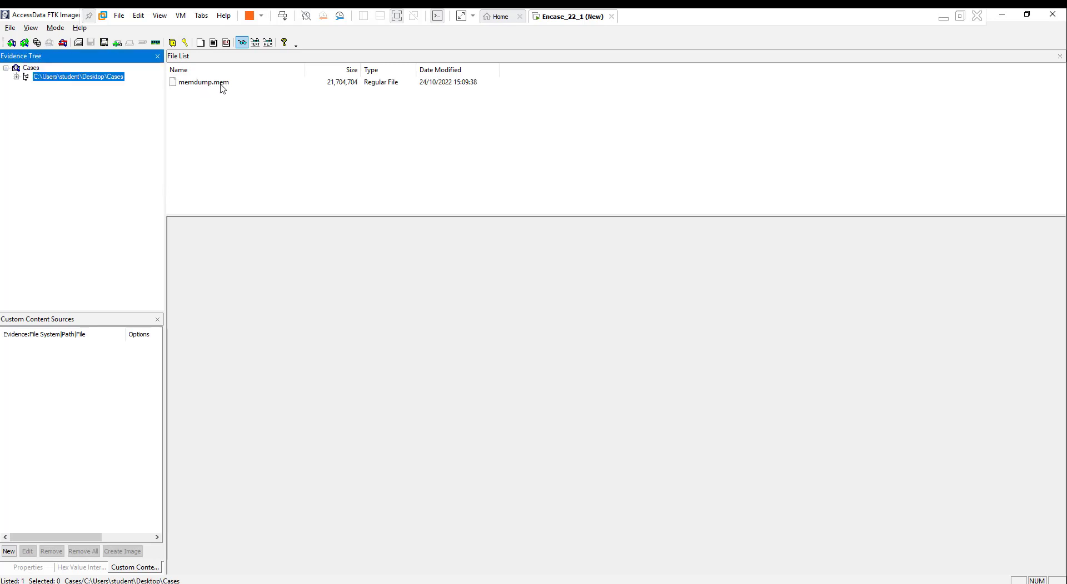
pyautogui.moveTo(202, 87)
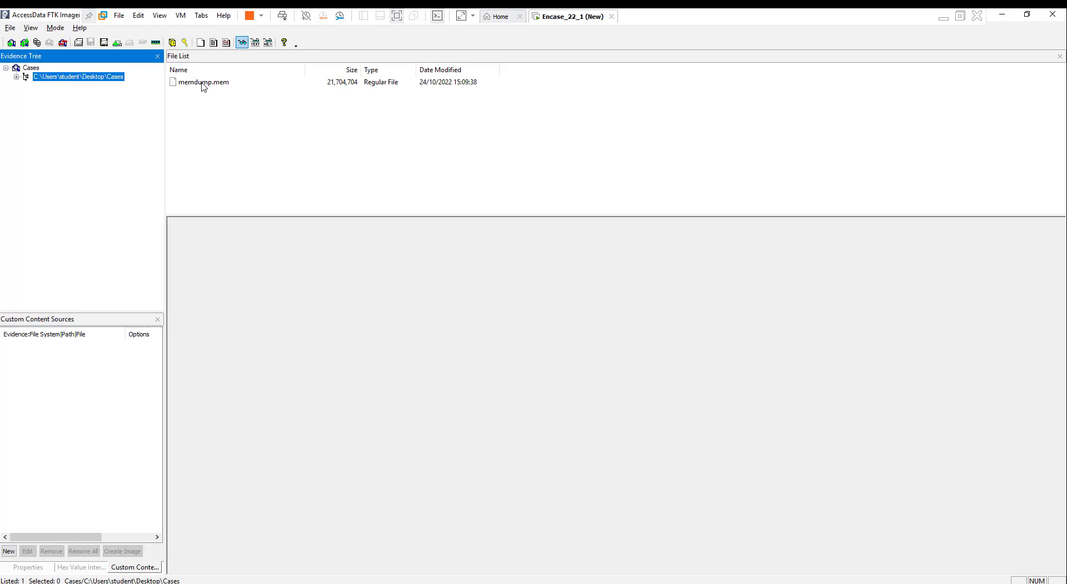
pyautogui.click(204, 81)
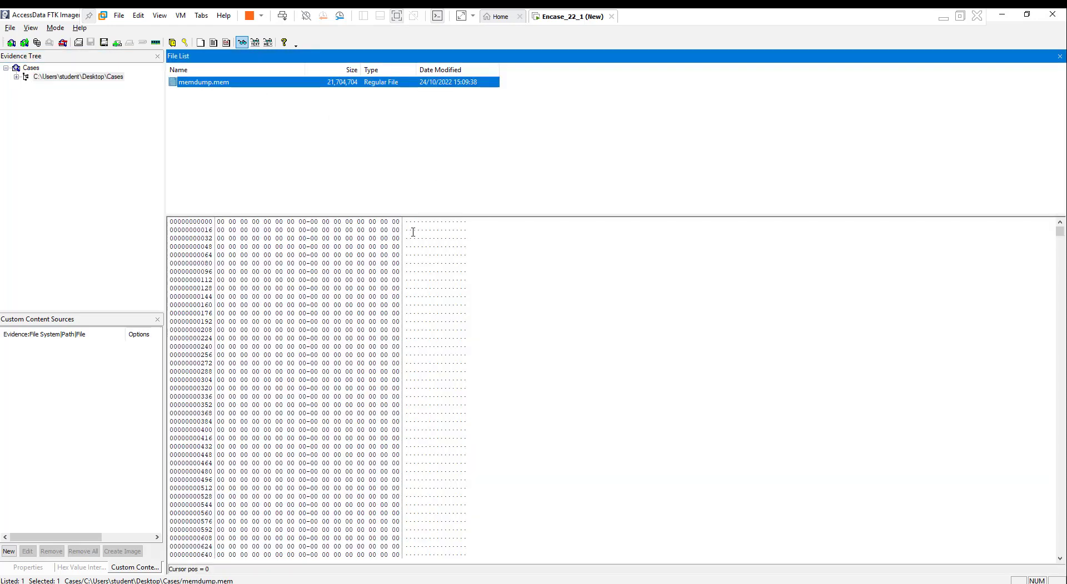
pyautogui.moveTo(983, 295)
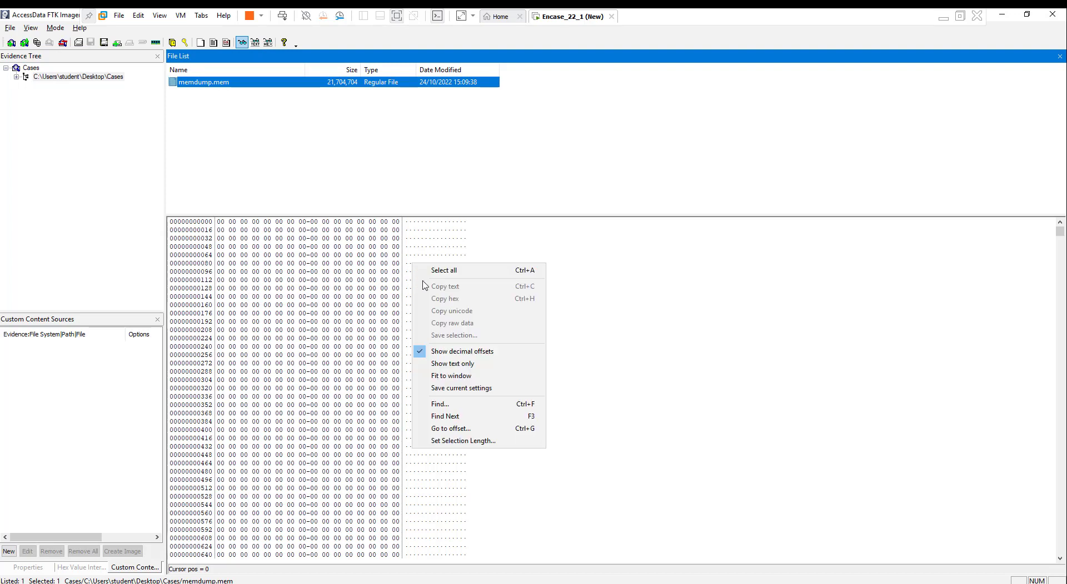
pyautogui.moveTo(454, 376)
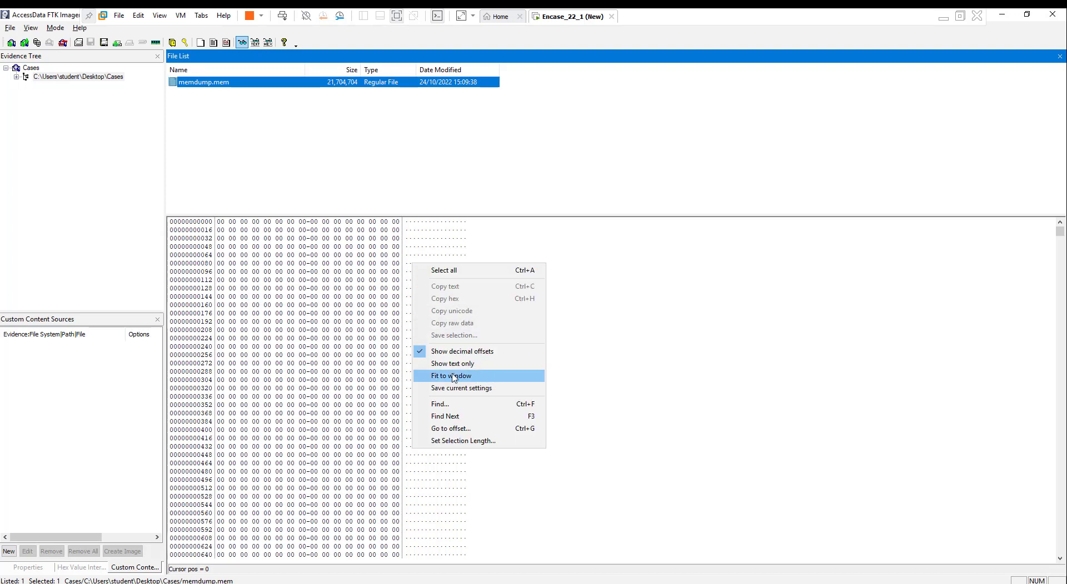
pyautogui.click(450, 377)
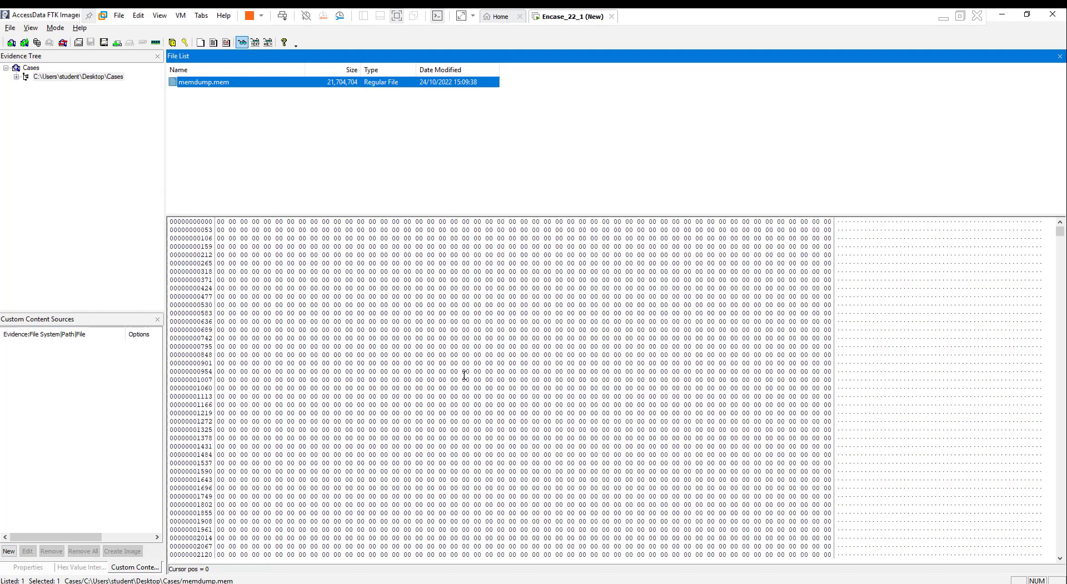
pyautogui.moveTo(813, 391)
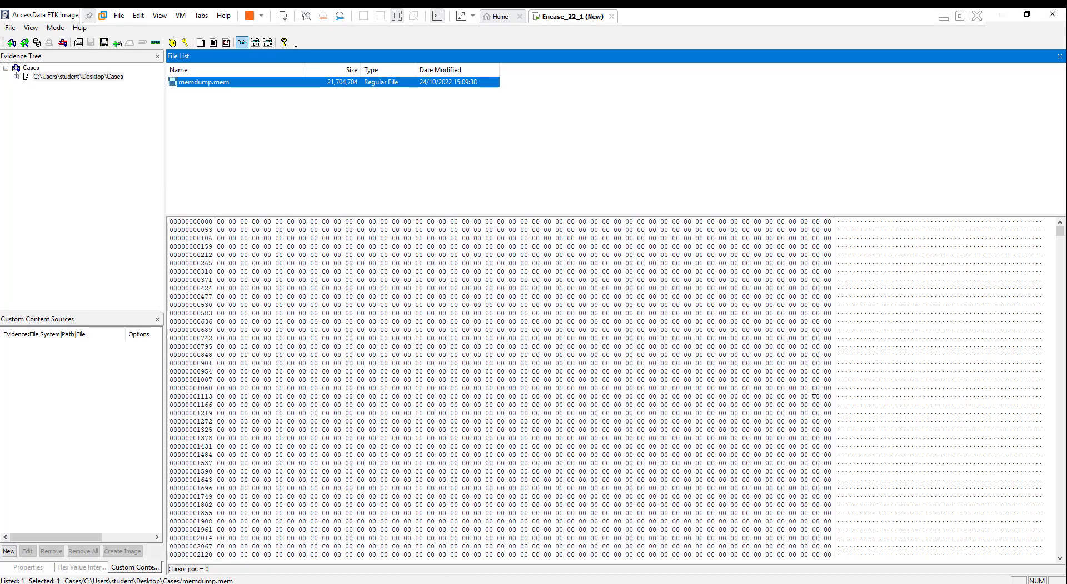
pyautogui.moveTo(545, 276)
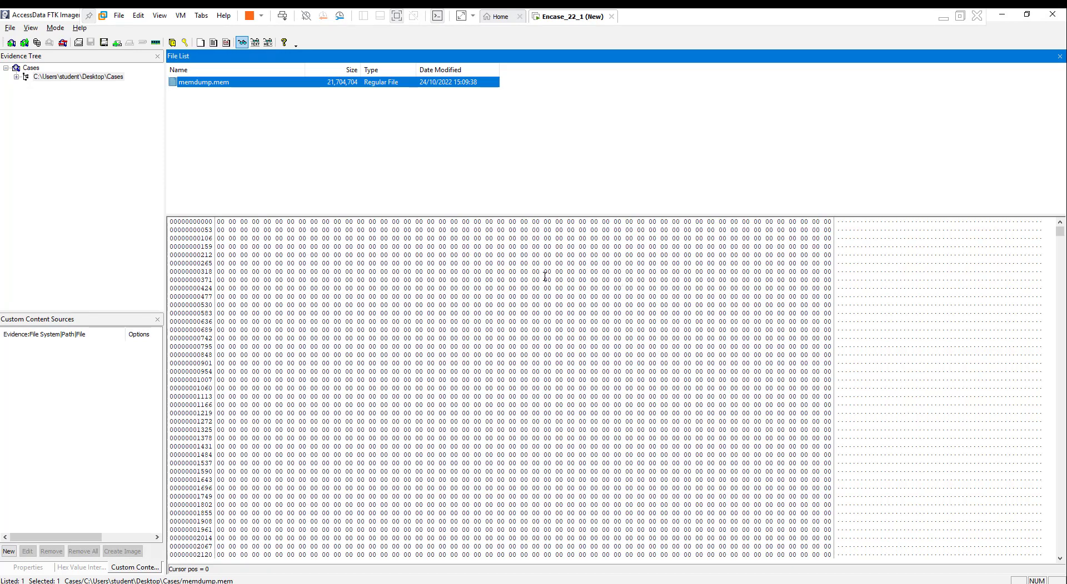
pyautogui.moveTo(301, 389)
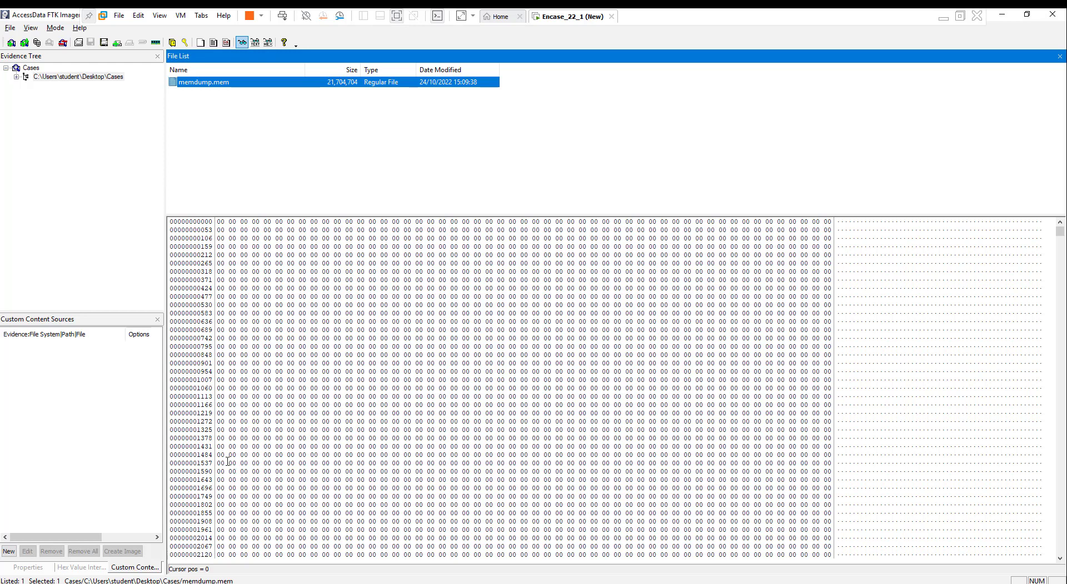
pyautogui.moveTo(183, 535)
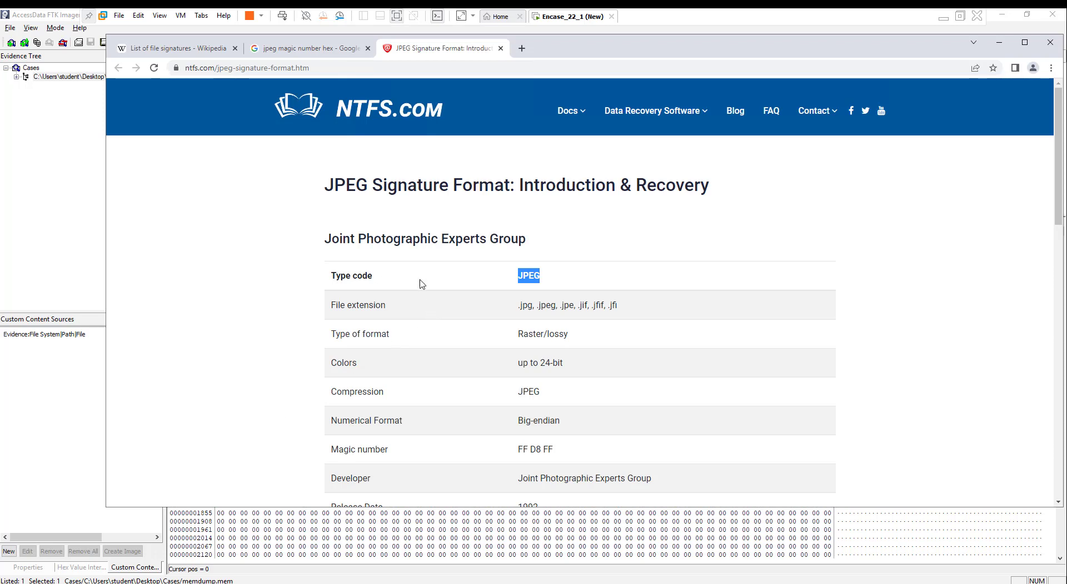
pyautogui.moveTo(192, 53)
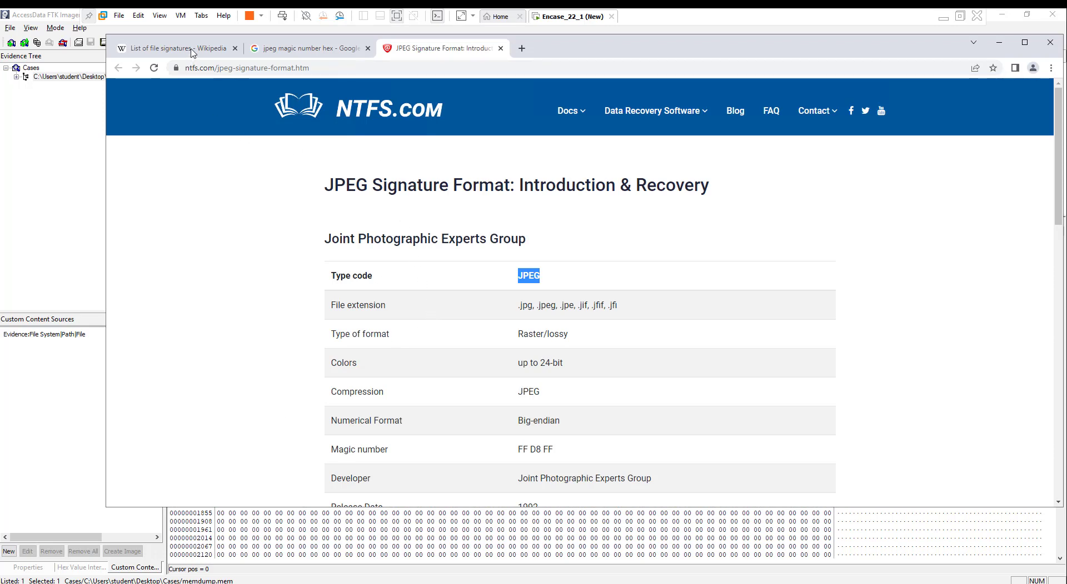
pyautogui.click(175, 48)
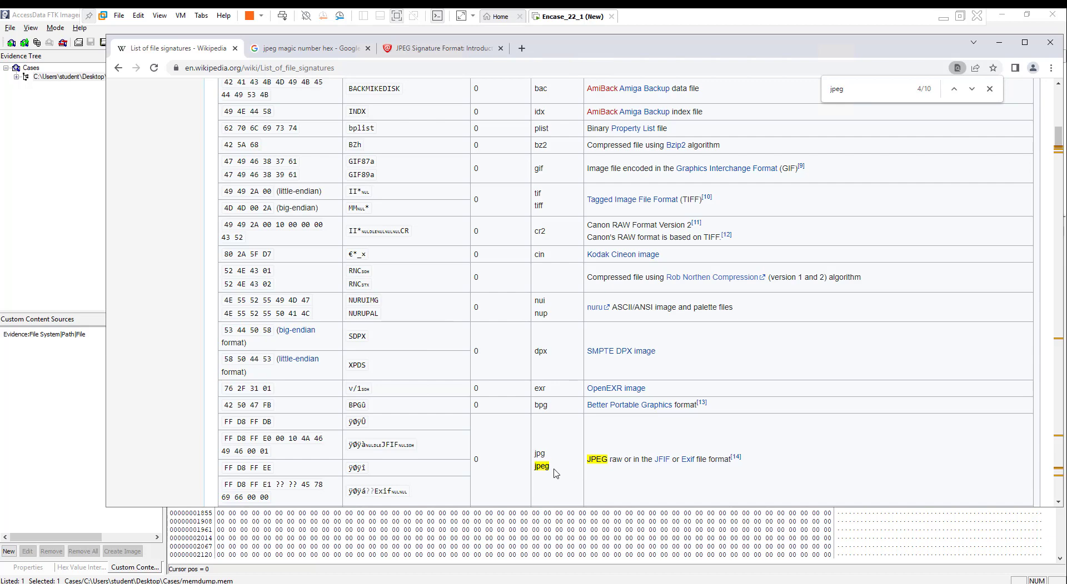
pyautogui.moveTo(338, 451)
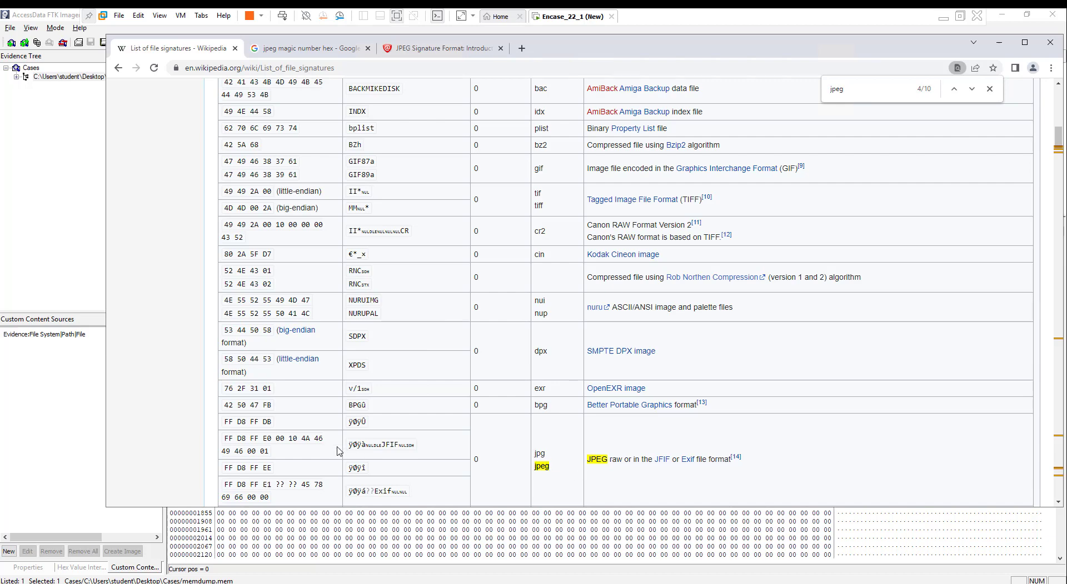
pyautogui.moveTo(241, 423)
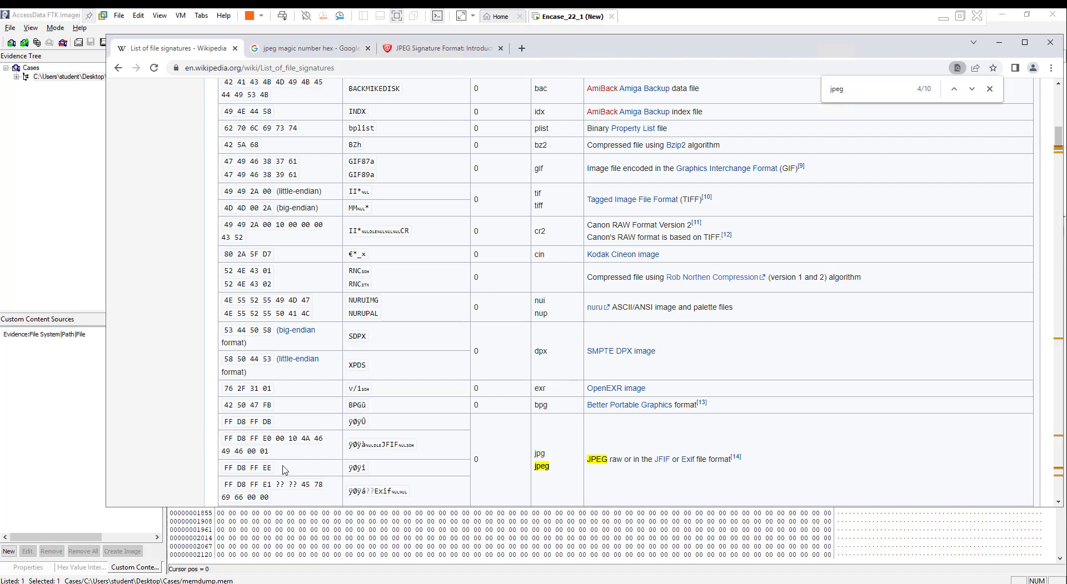
pyautogui.moveTo(254, 447)
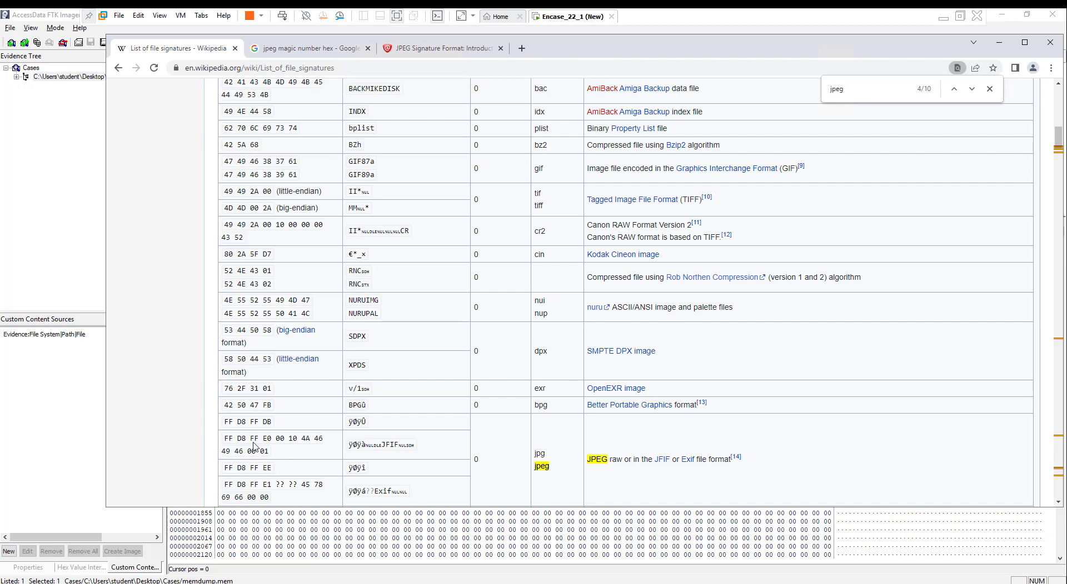
pyautogui.moveTo(402, 73)
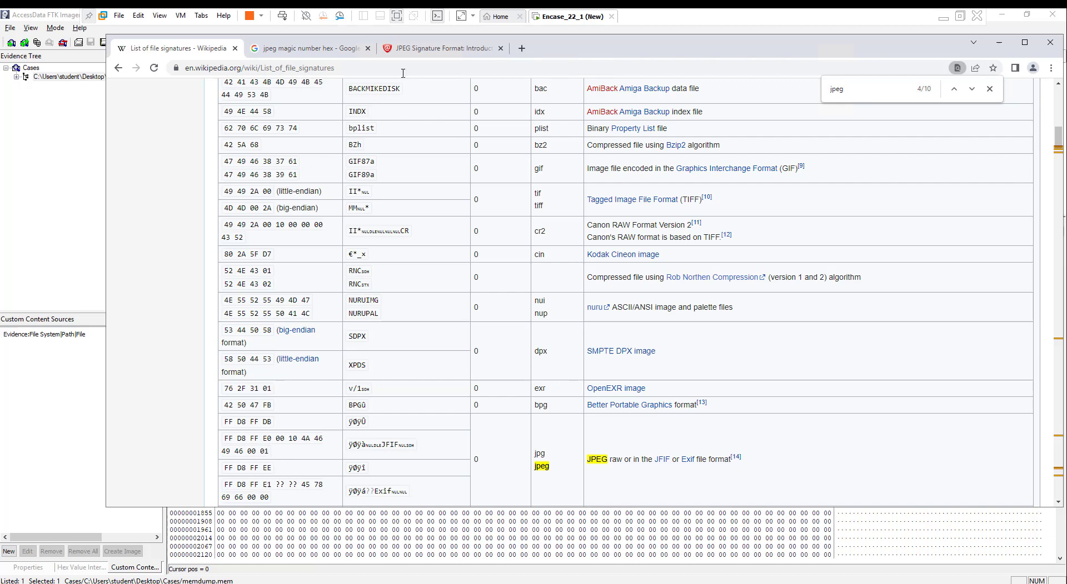
# - View the NTFS.com article section giving the JPEG FF D8 FF header and FF D9 trailer
pyautogui.click(442, 48)
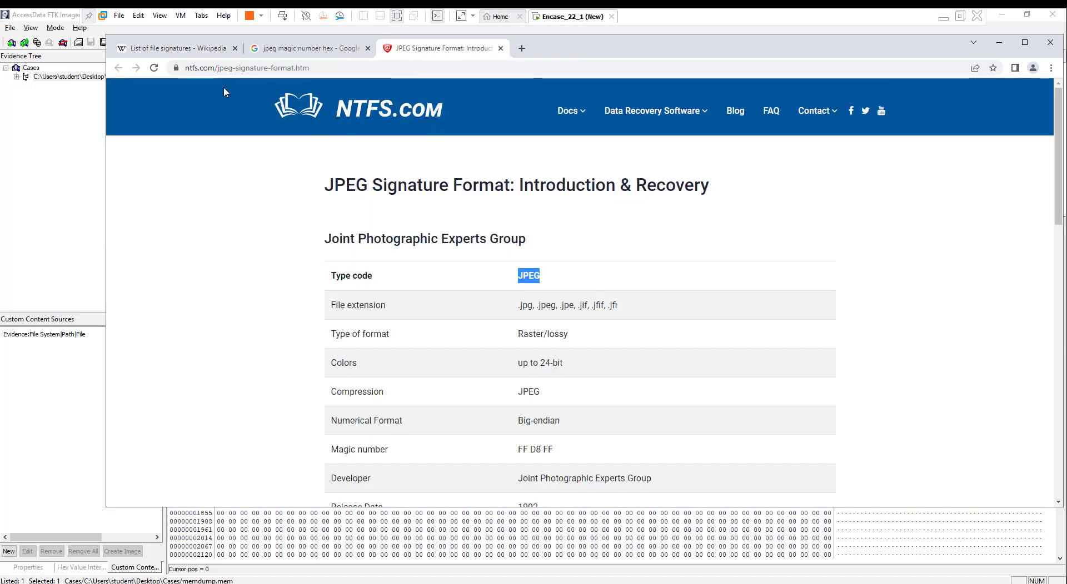
pyautogui.moveTo(208, 81)
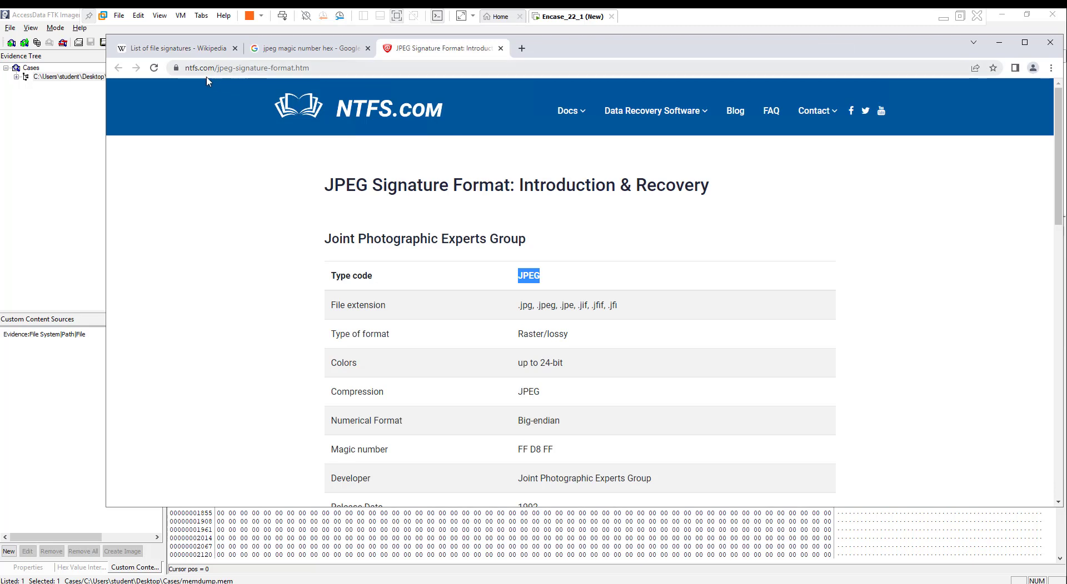
pyautogui.moveTo(235, 93)
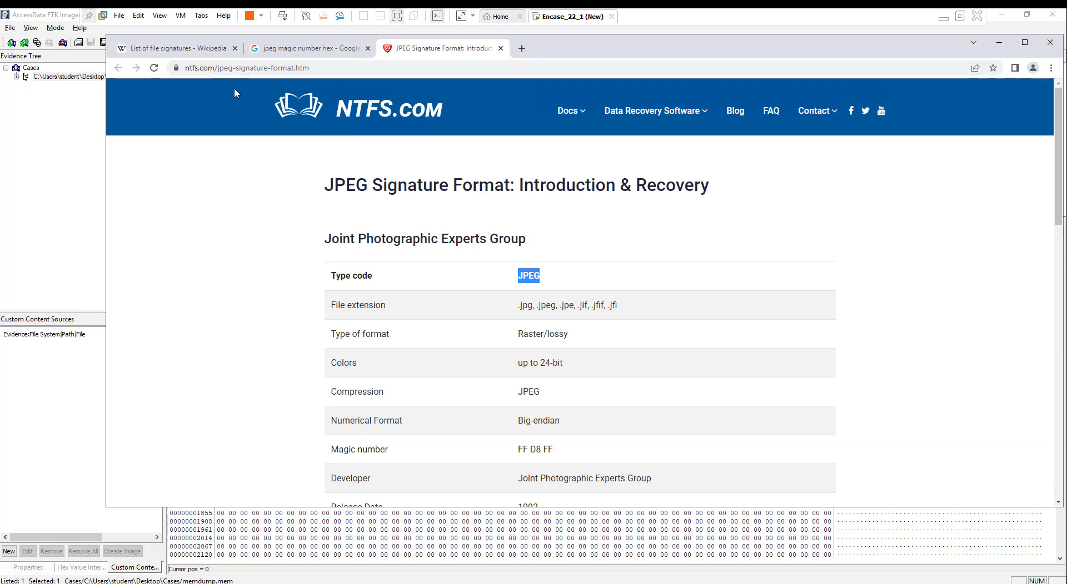
pyautogui.scroll(-3)
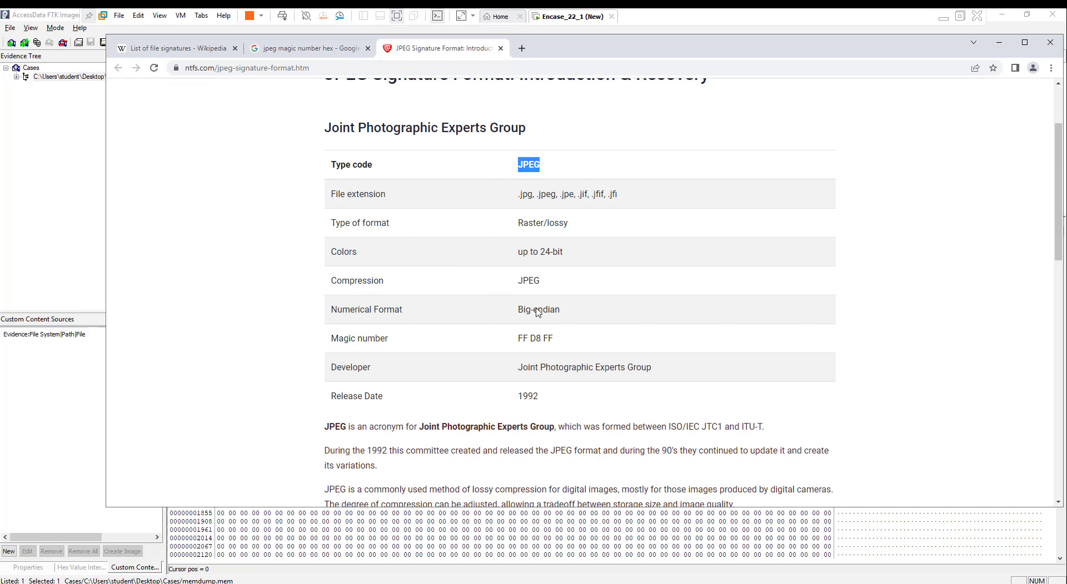
pyautogui.scroll(-3)
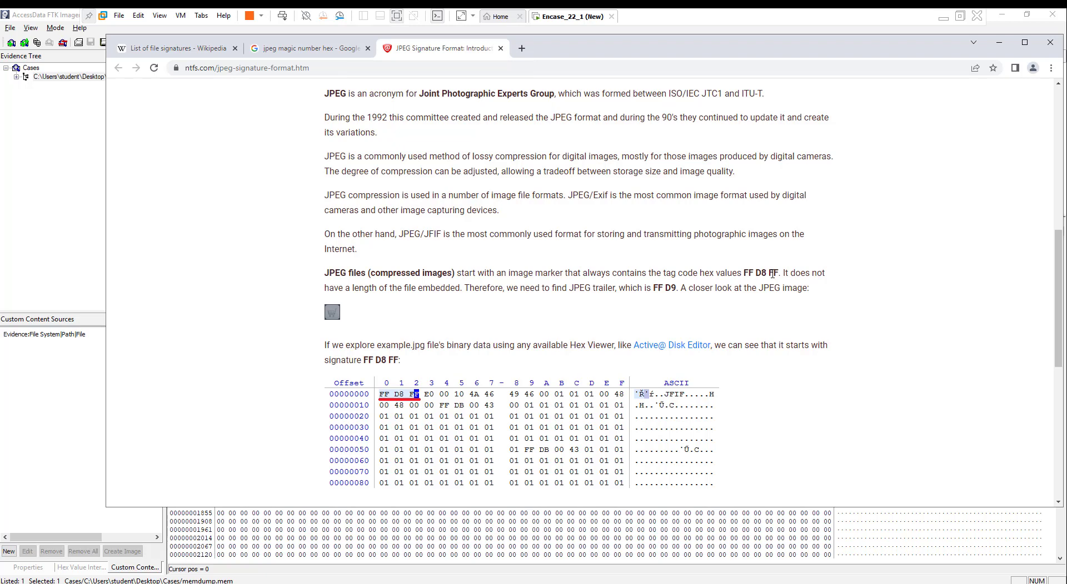
pyautogui.moveTo(669, 293)
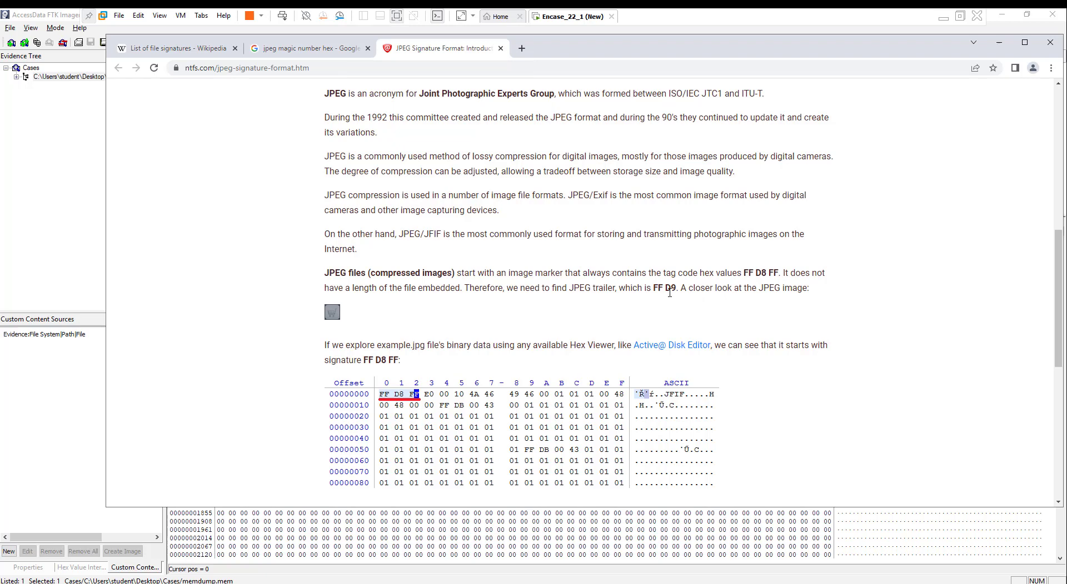
pyautogui.moveTo(667, 290)
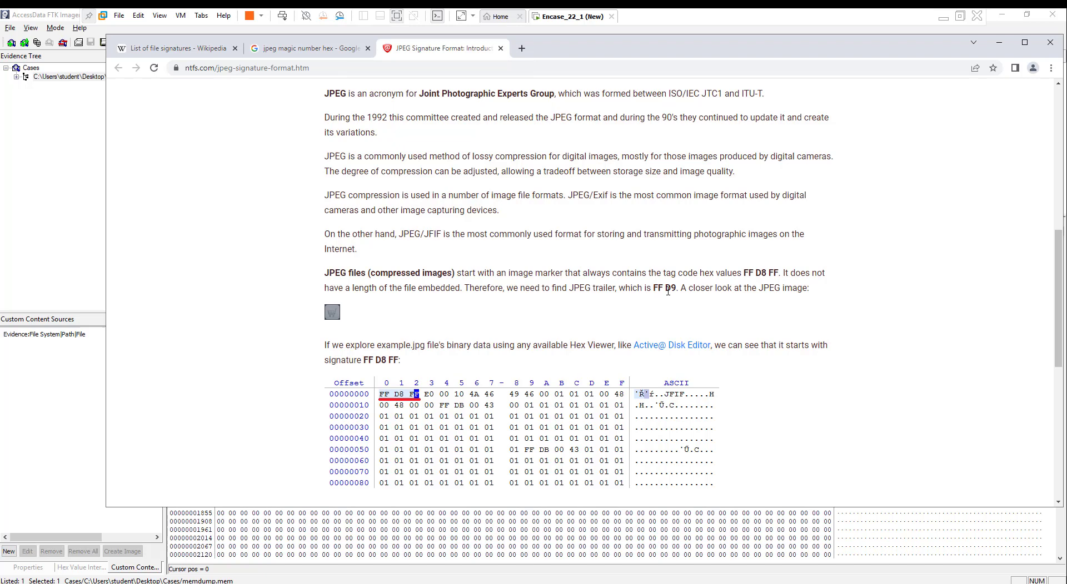
pyautogui.moveTo(743, 273)
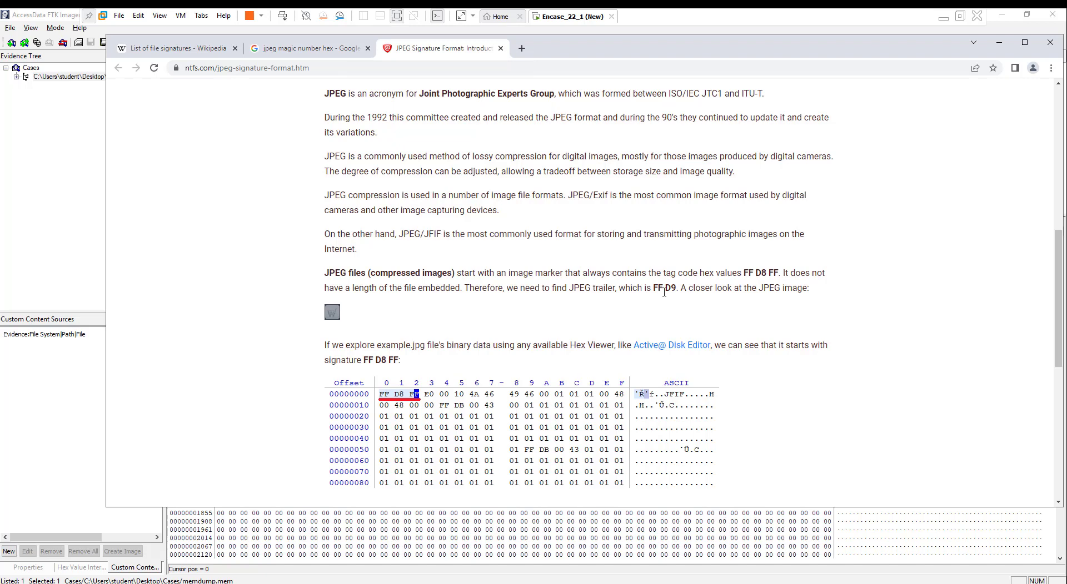
pyautogui.moveTo(999, 42)
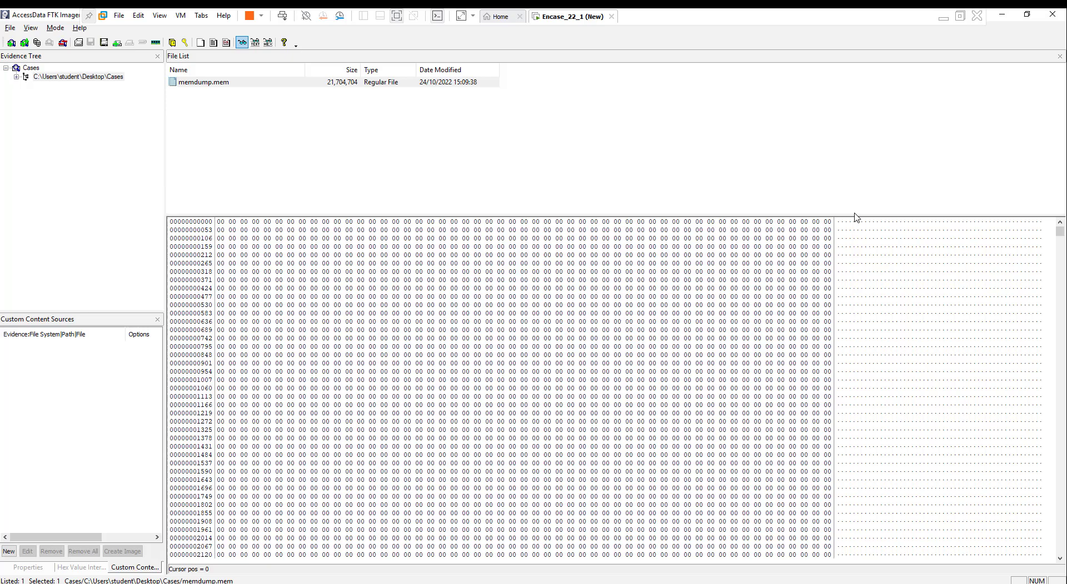
pyautogui.moveTo(527, 232)
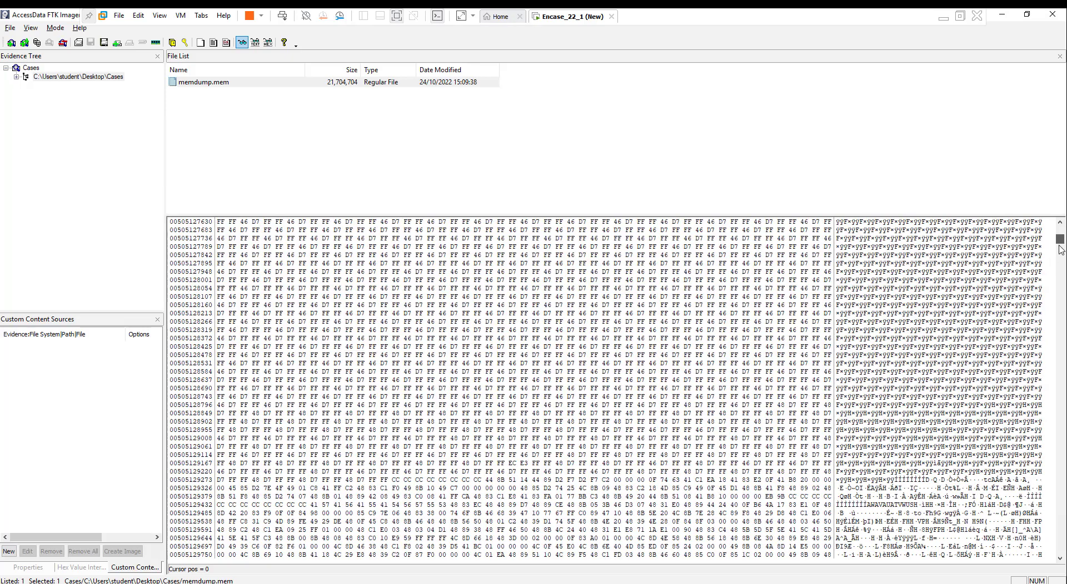
# - Scroll the memdump.mem hex view further down through the memory dump
pyautogui.scroll(-3)
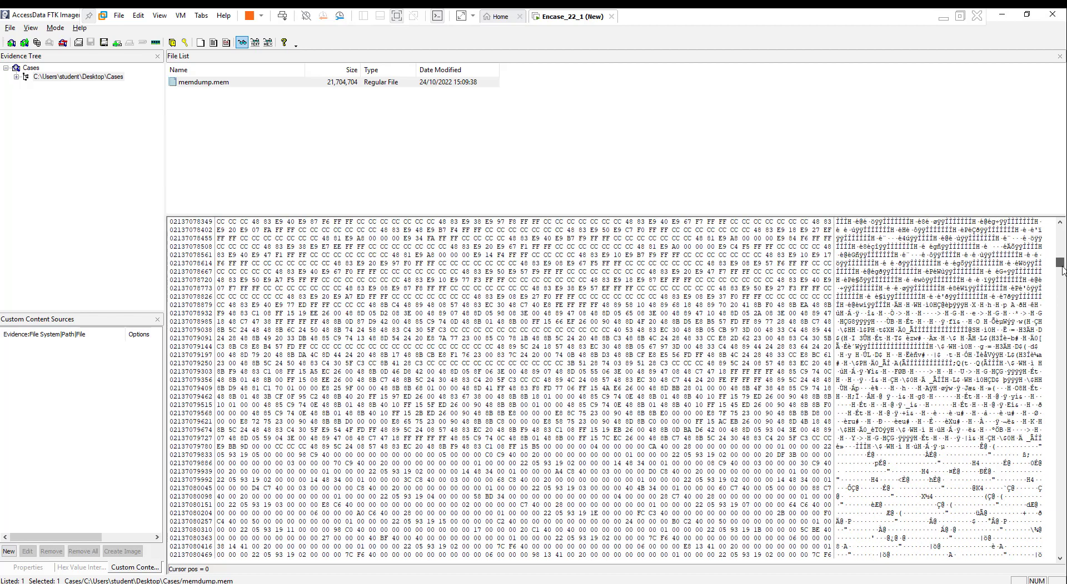
pyautogui.scroll(-3)
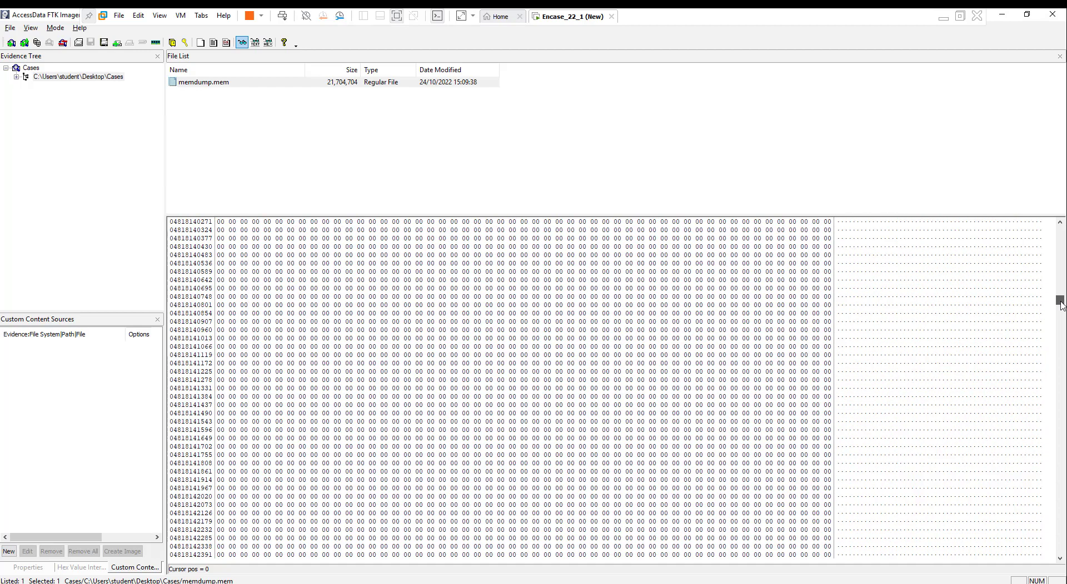
# - Find the binary hex pattern ff d8 ff e0 in memdump.mem and jump to the first match
pyautogui.rightClick(772, 314)
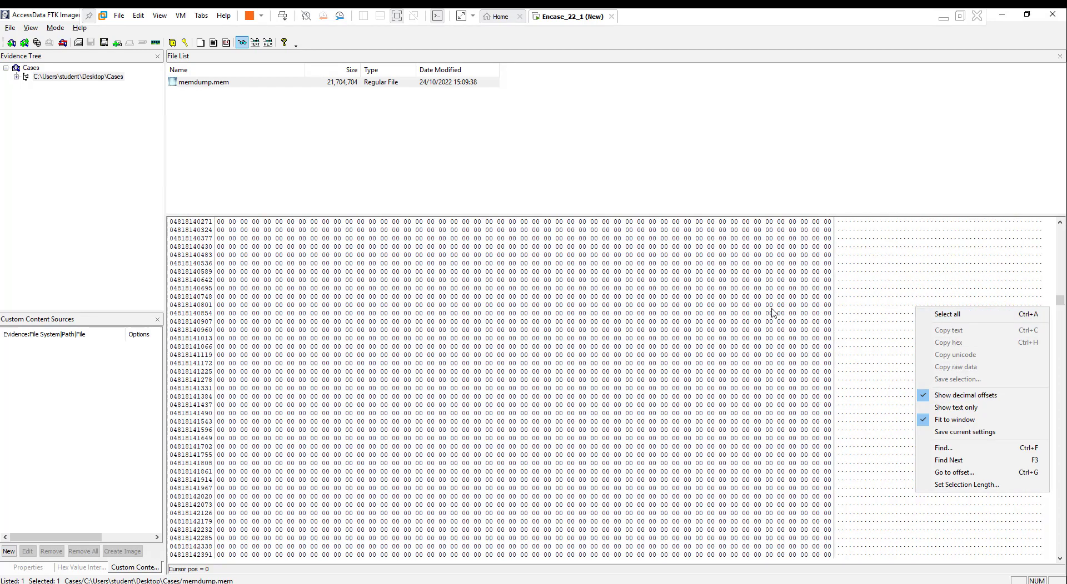
pyautogui.moveTo(945, 448)
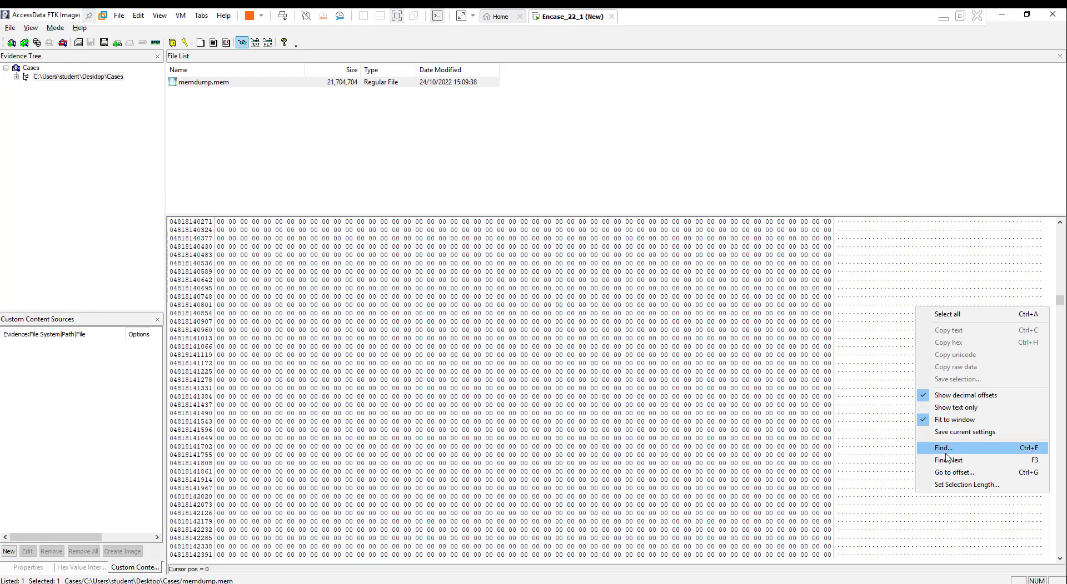
pyautogui.moveTo(963, 457)
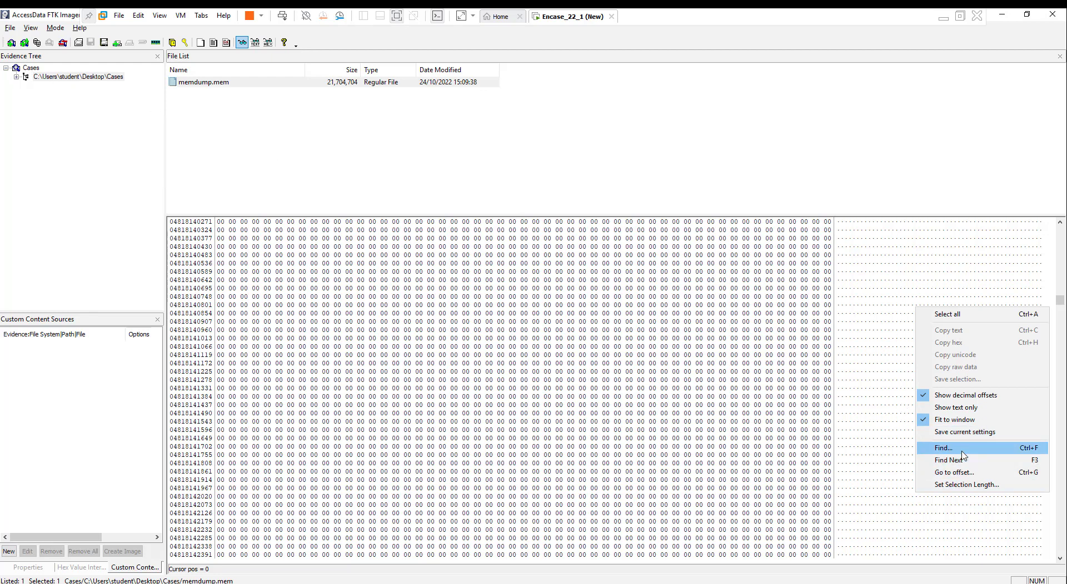
pyautogui.click(946, 448)
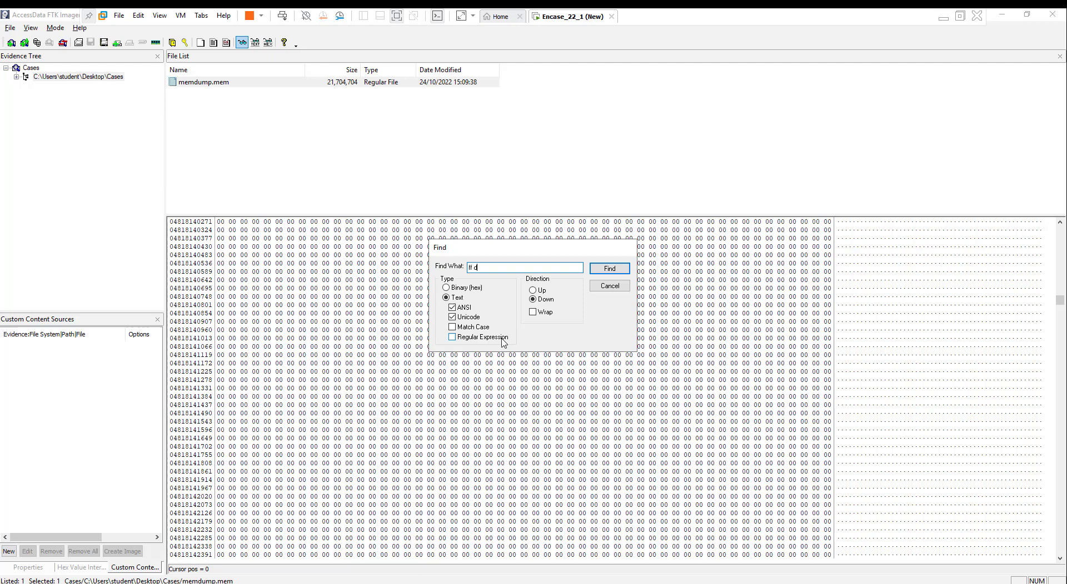
pyautogui.write('d8 ff')
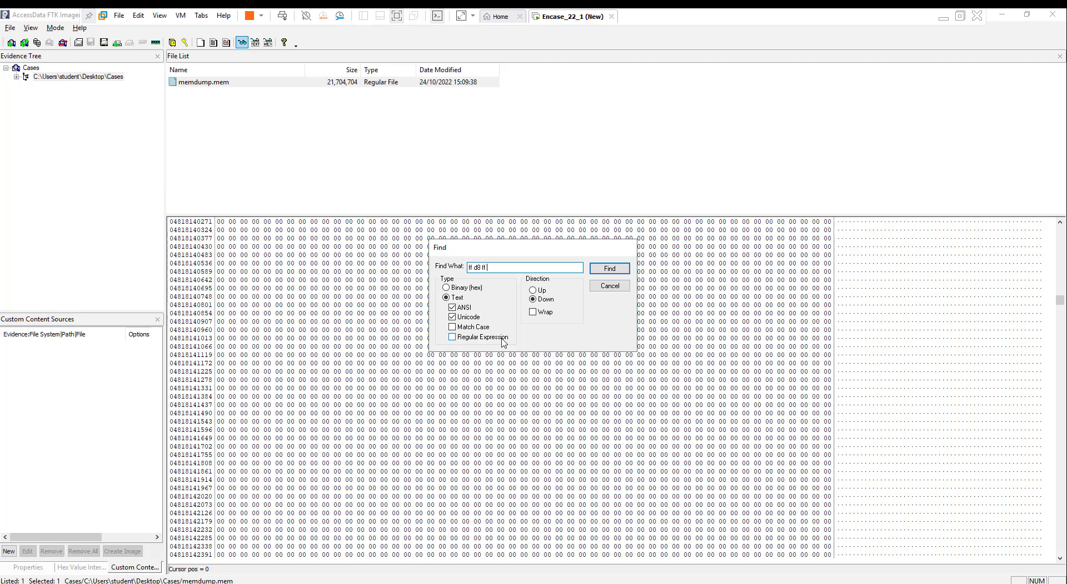
pyautogui.write('e0')
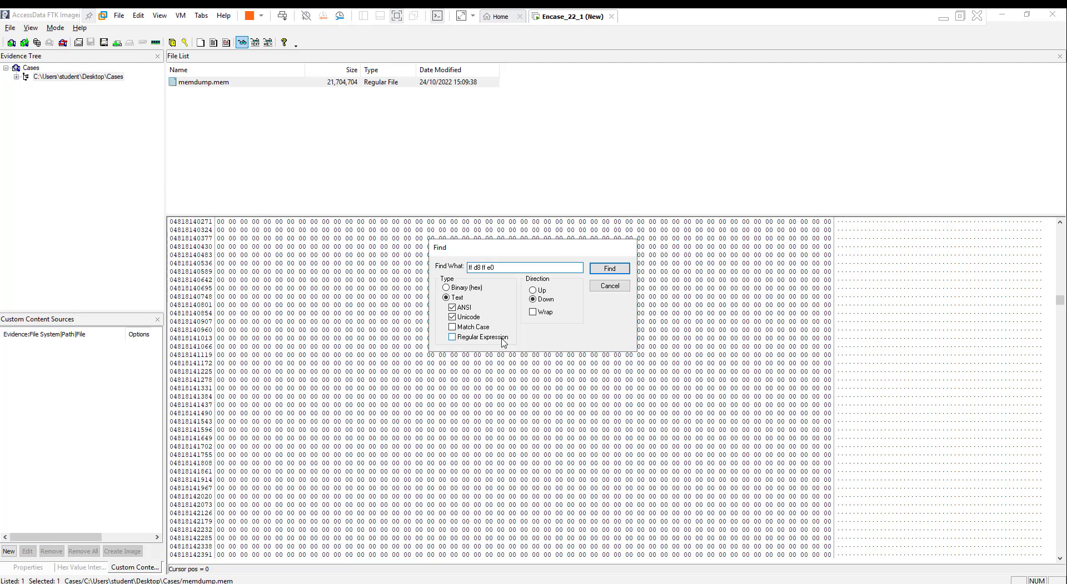
pyautogui.click(447, 288)
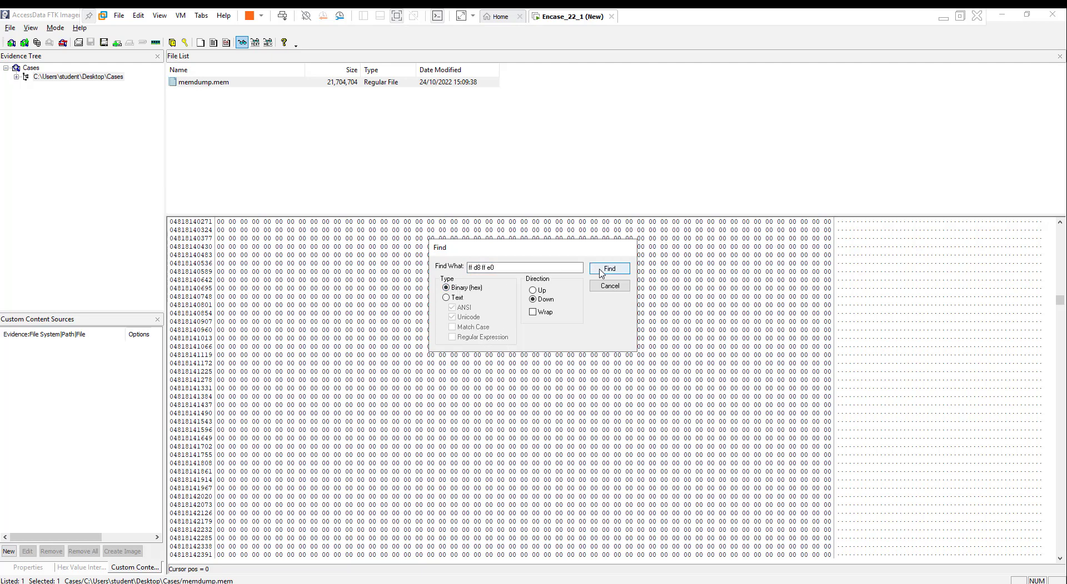
pyautogui.click(609, 286)
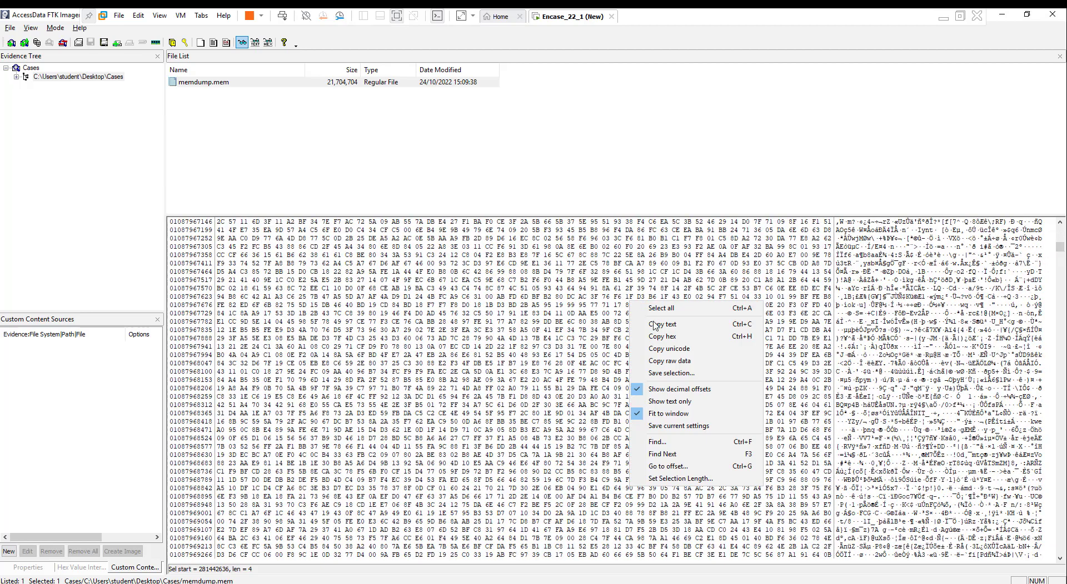
pyautogui.moveTo(679, 479)
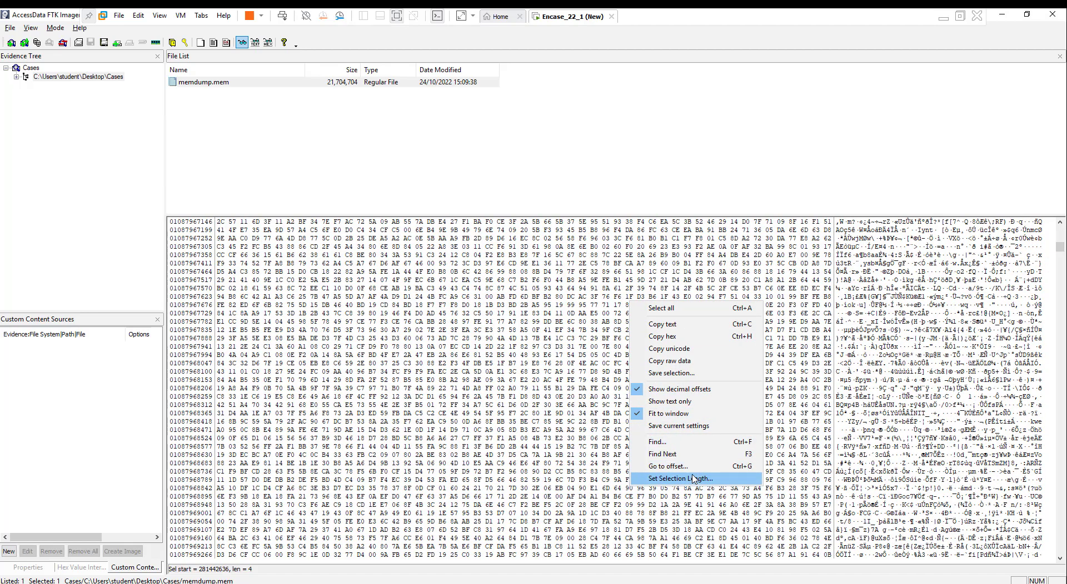
pyautogui.moveTo(670, 467)
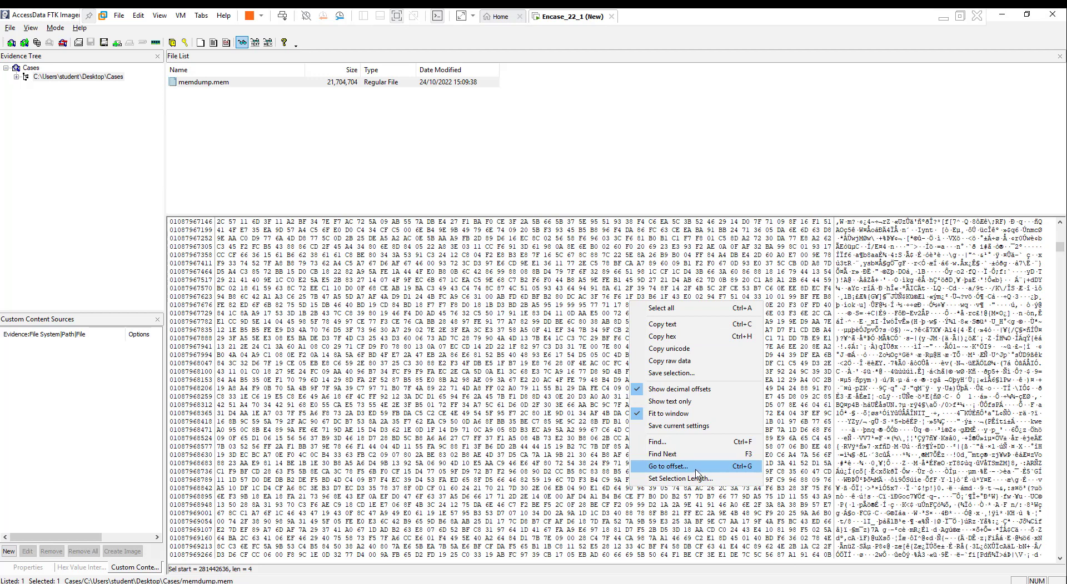
pyautogui.click(668, 467)
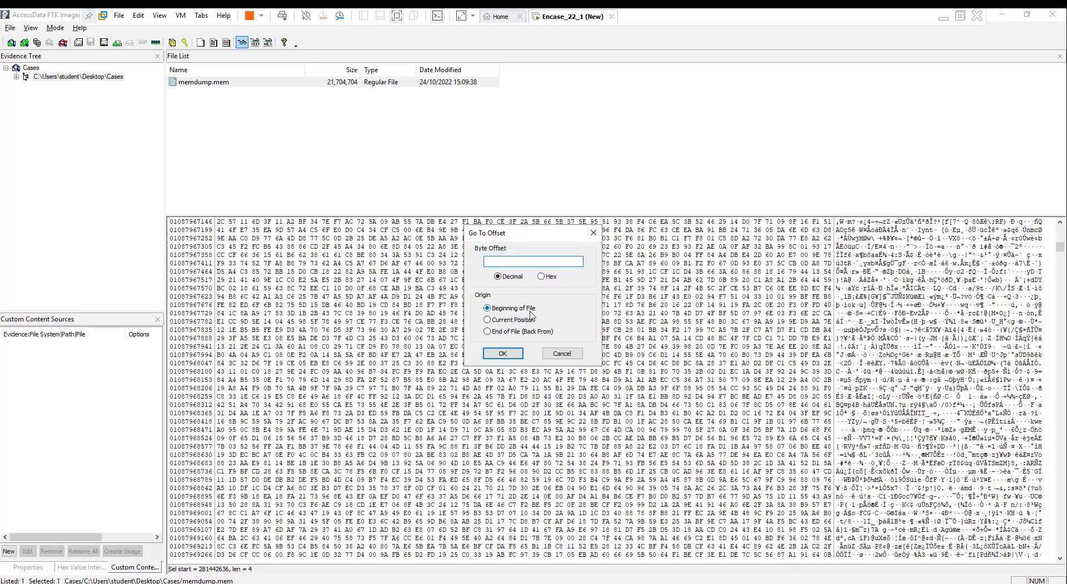
pyautogui.write('1093766758')
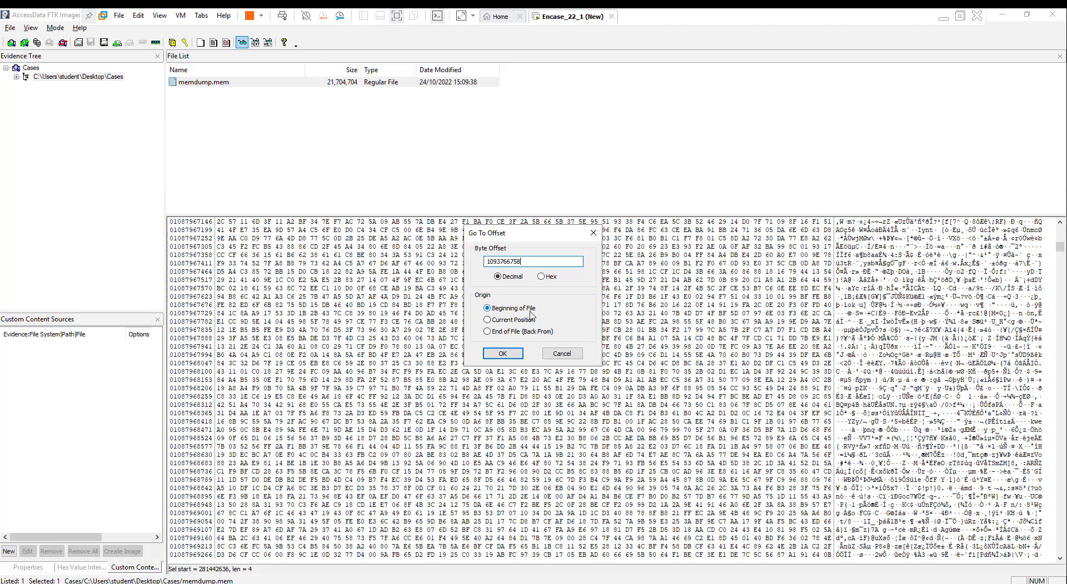
pyautogui.click(501, 353)
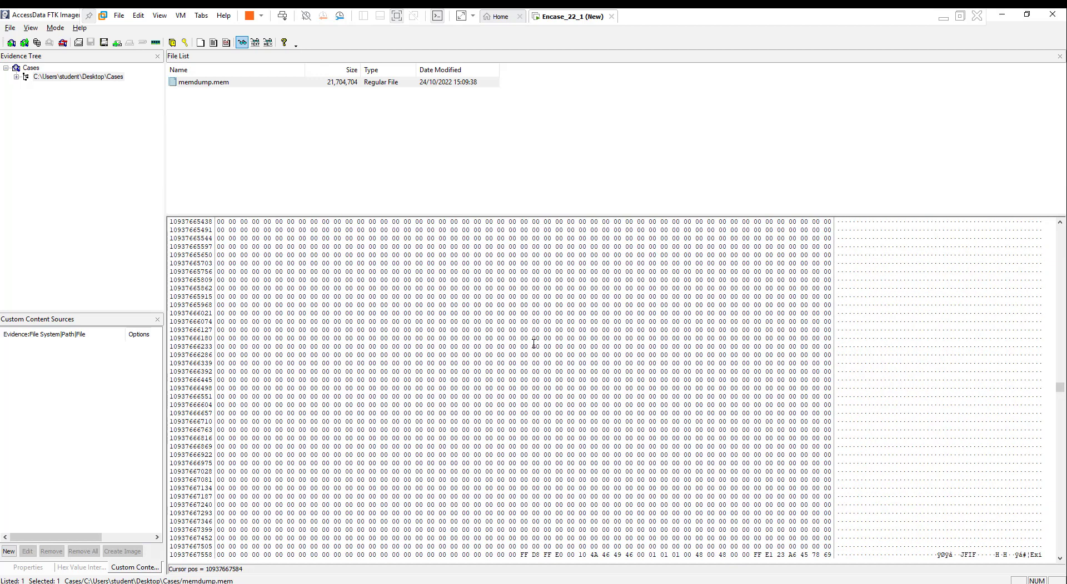
pyautogui.scroll(-3)
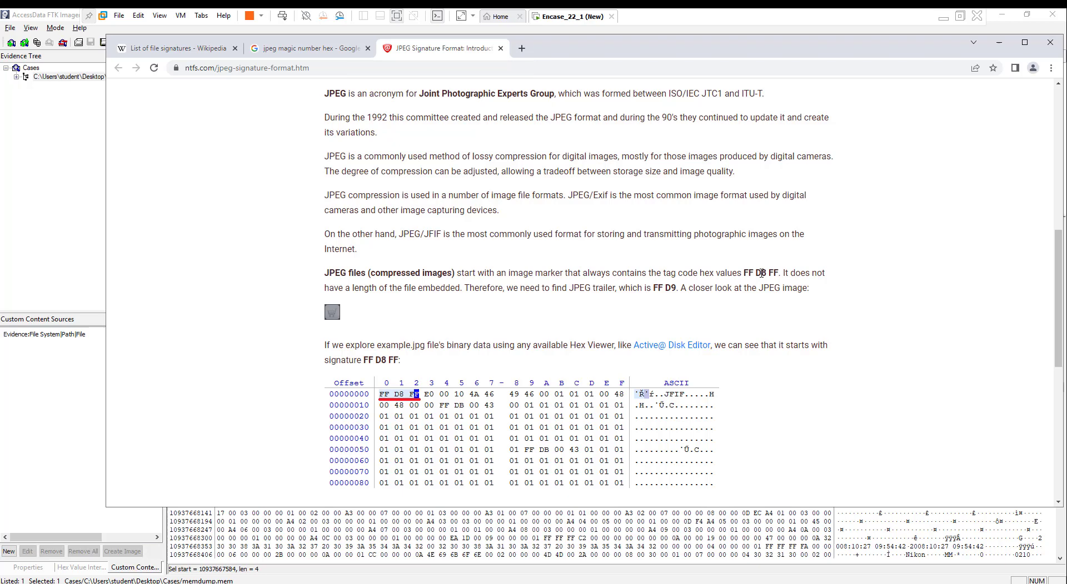
pyautogui.moveTo(659, 292)
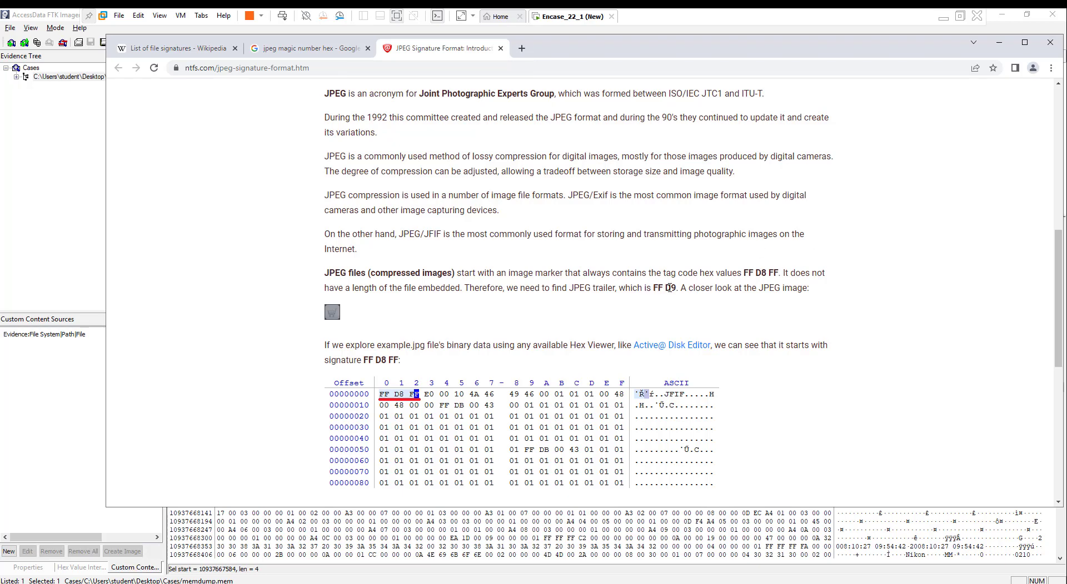
pyautogui.moveTo(956, 59)
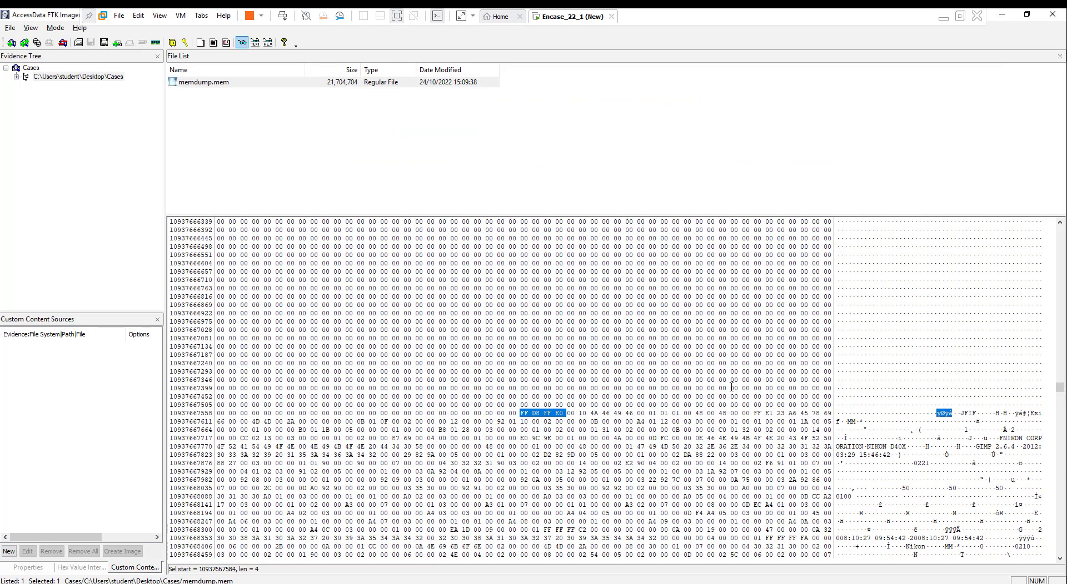
pyautogui.scroll(-3)
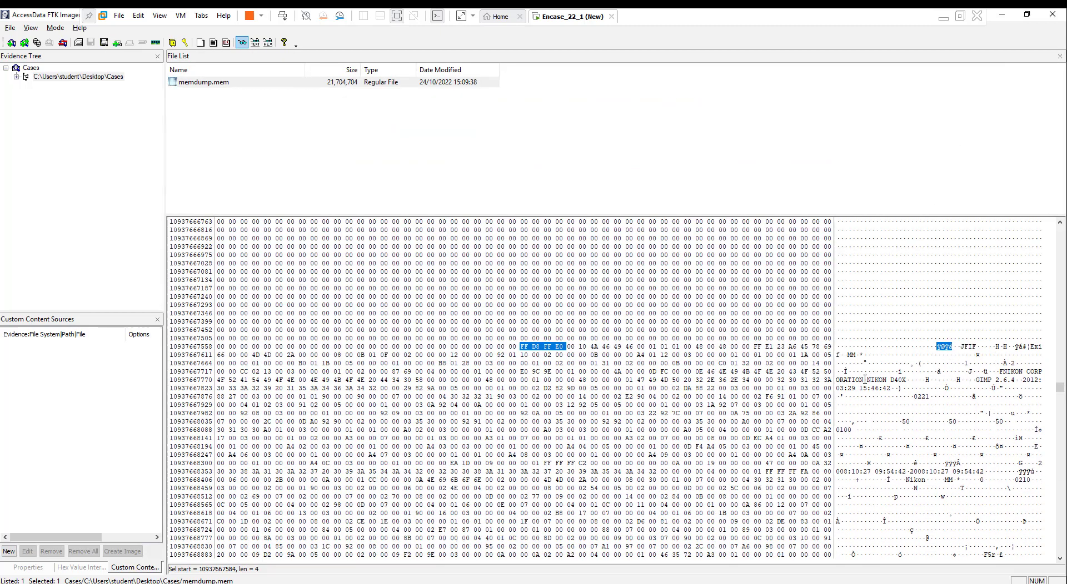
pyautogui.scroll(-3)
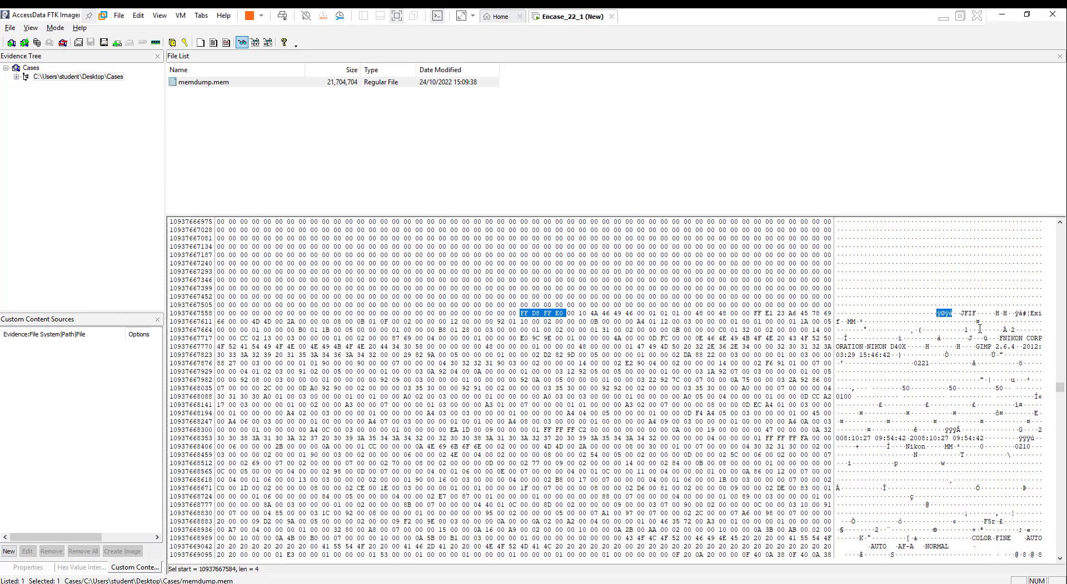
pyautogui.moveTo(885, 326)
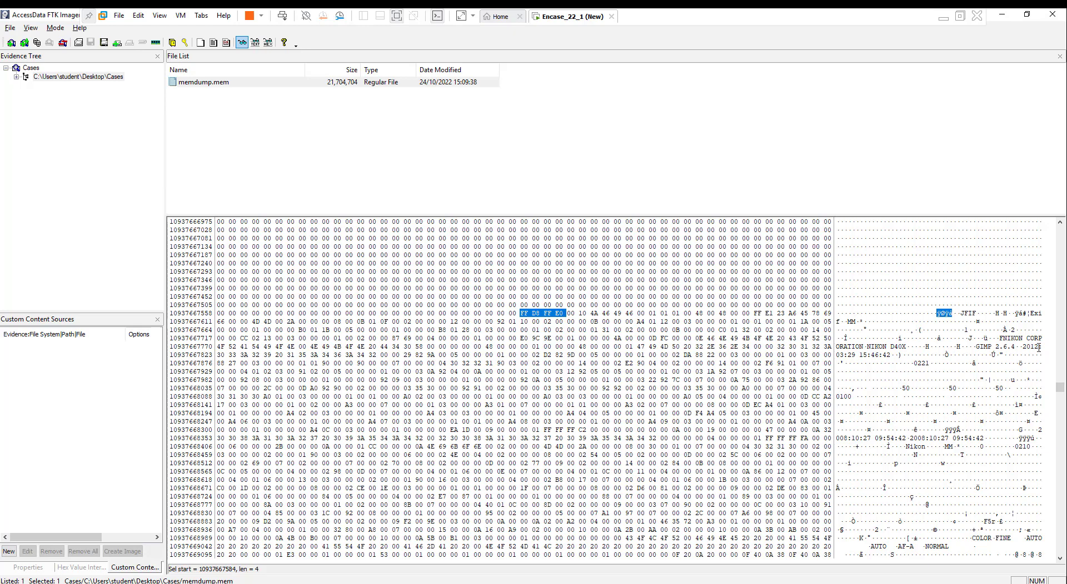
pyautogui.scroll(-3)
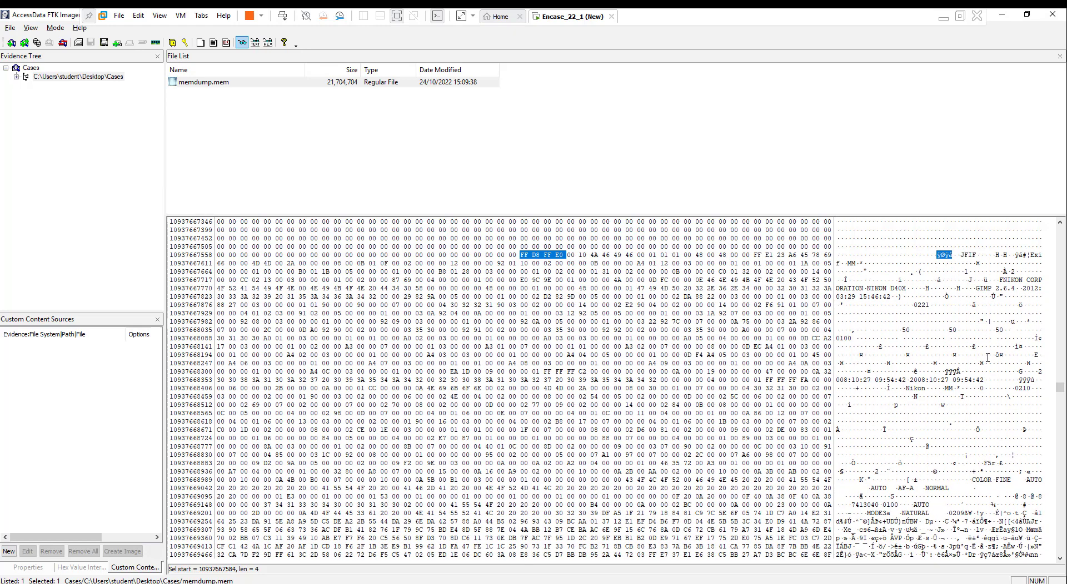
pyautogui.scroll(-3)
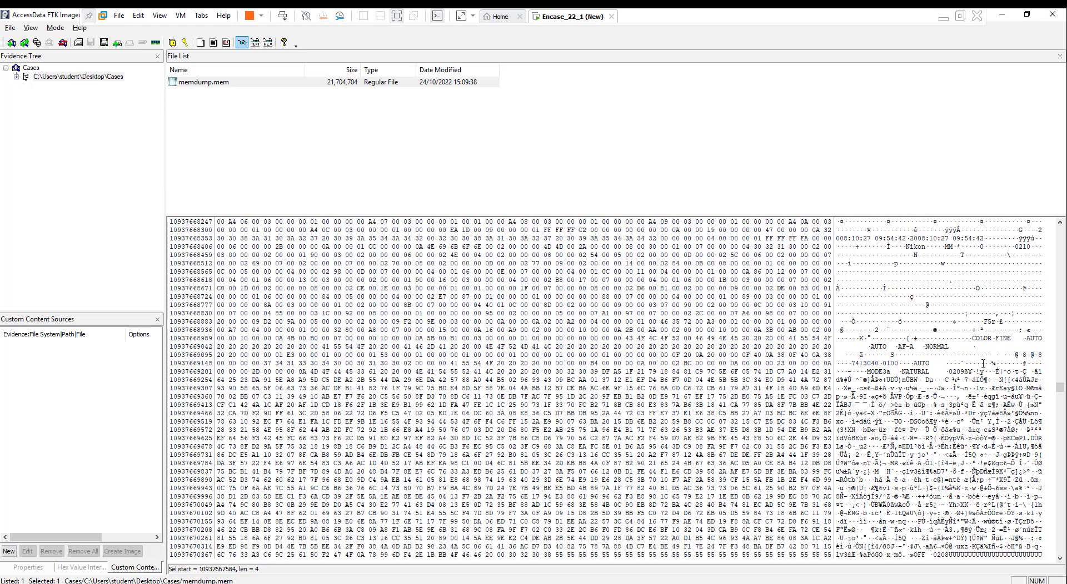
pyautogui.scroll(-3)
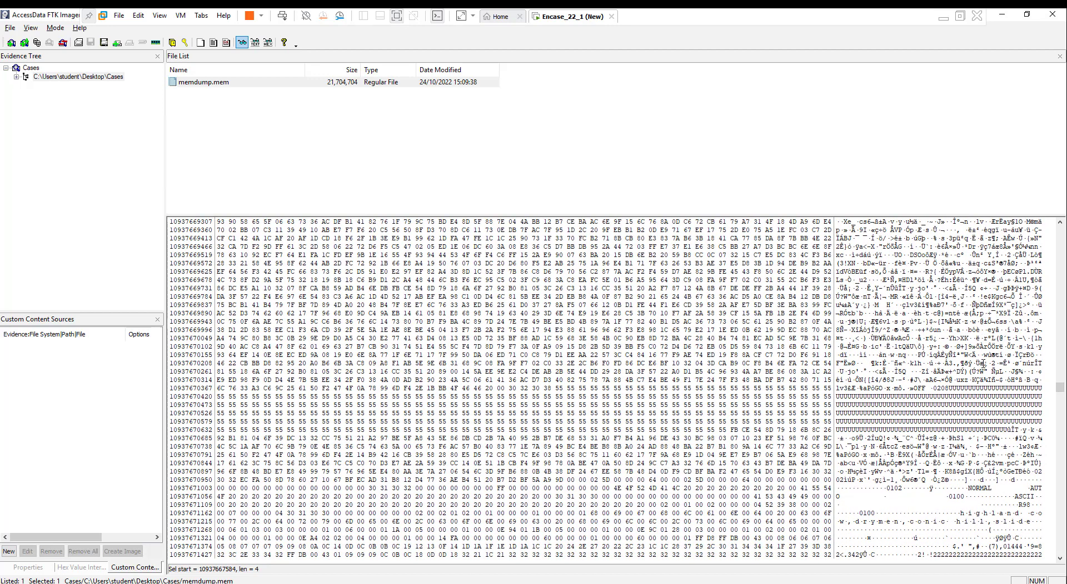
pyautogui.scroll(-3)
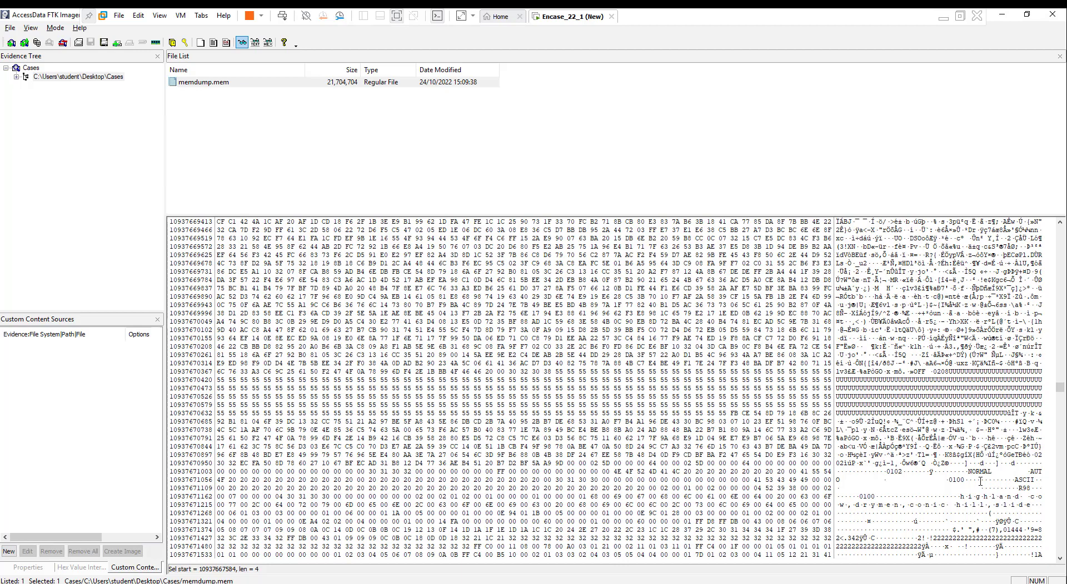
pyautogui.scroll(3)
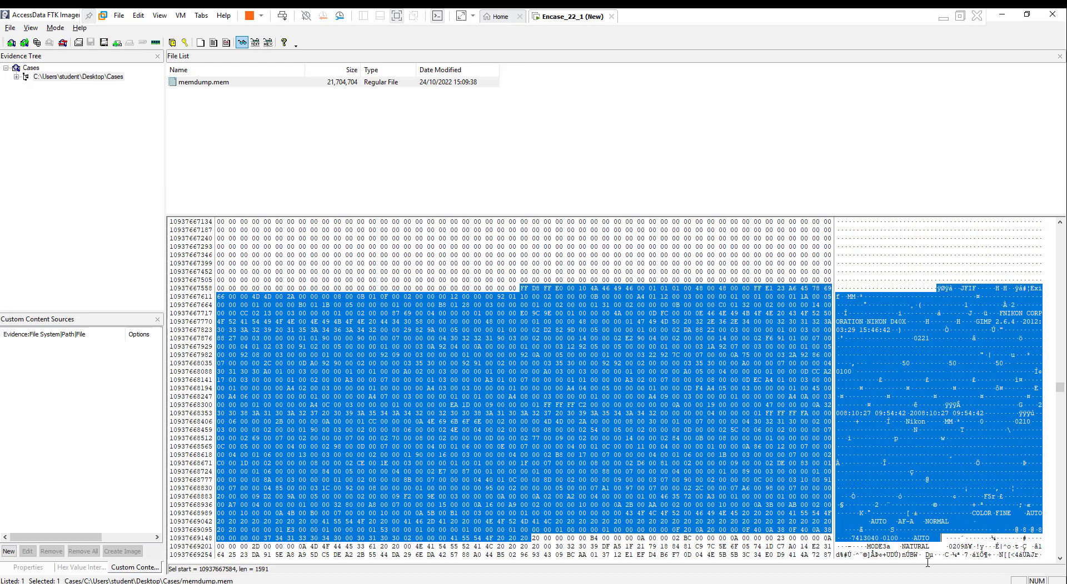
# - Extend the selection from the JFIF header down 25,865 bytes to where zero bytes begin
pyautogui.scroll(-3)
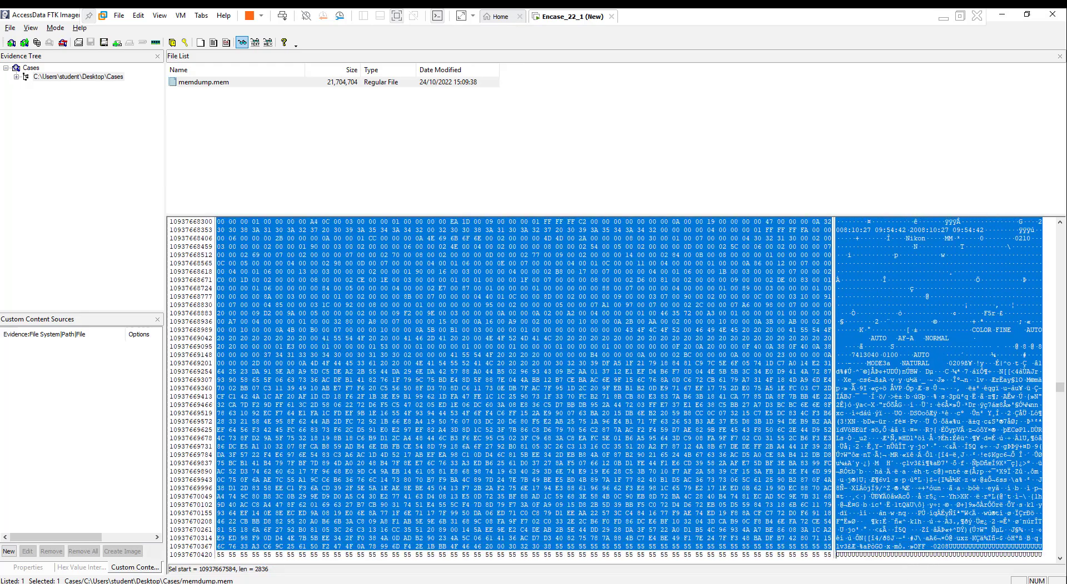
pyautogui.scroll(-3)
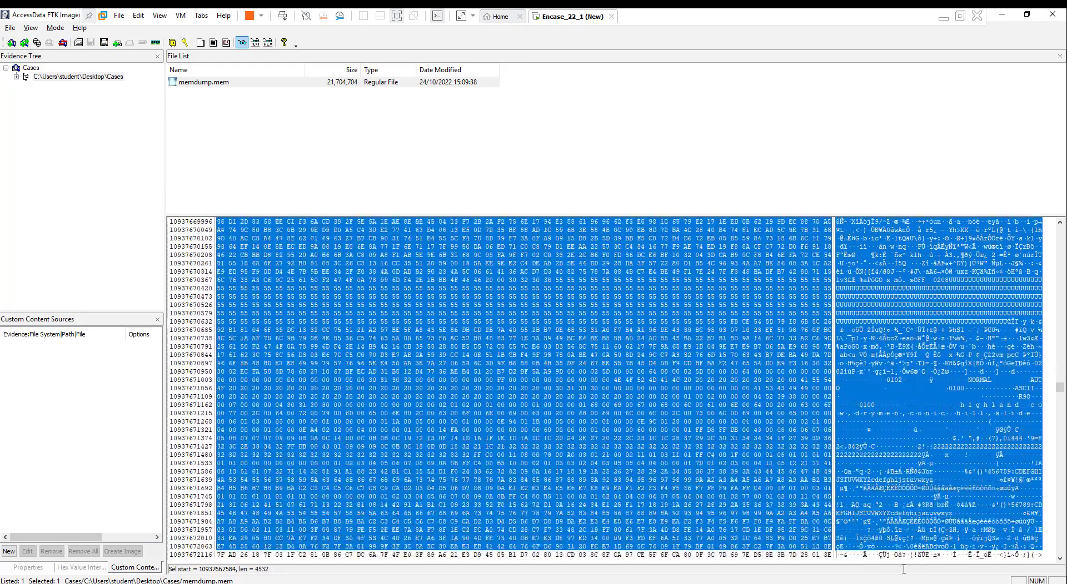
pyautogui.scroll(-3)
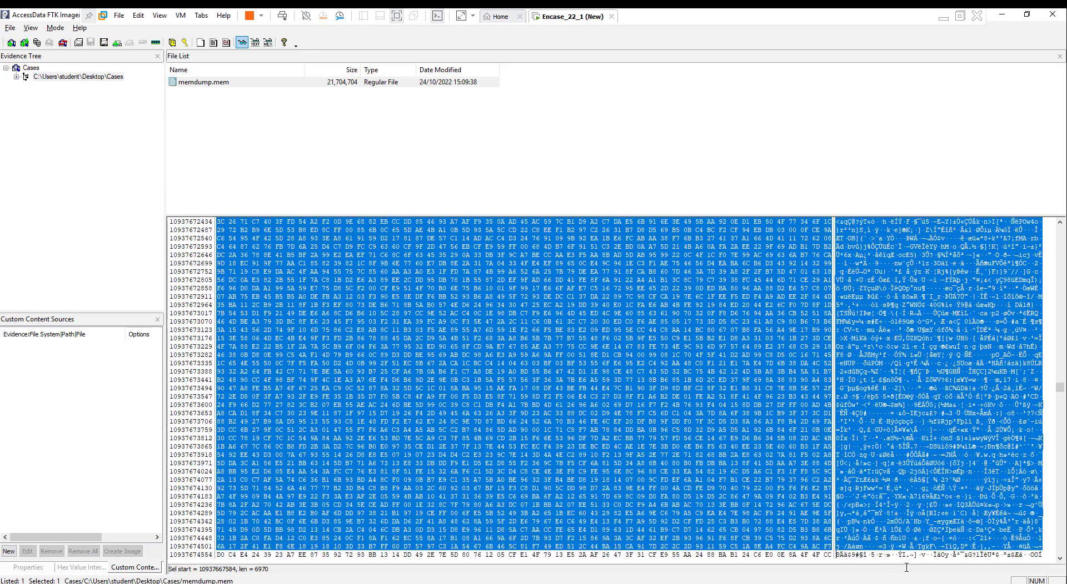
pyautogui.scroll(-3)
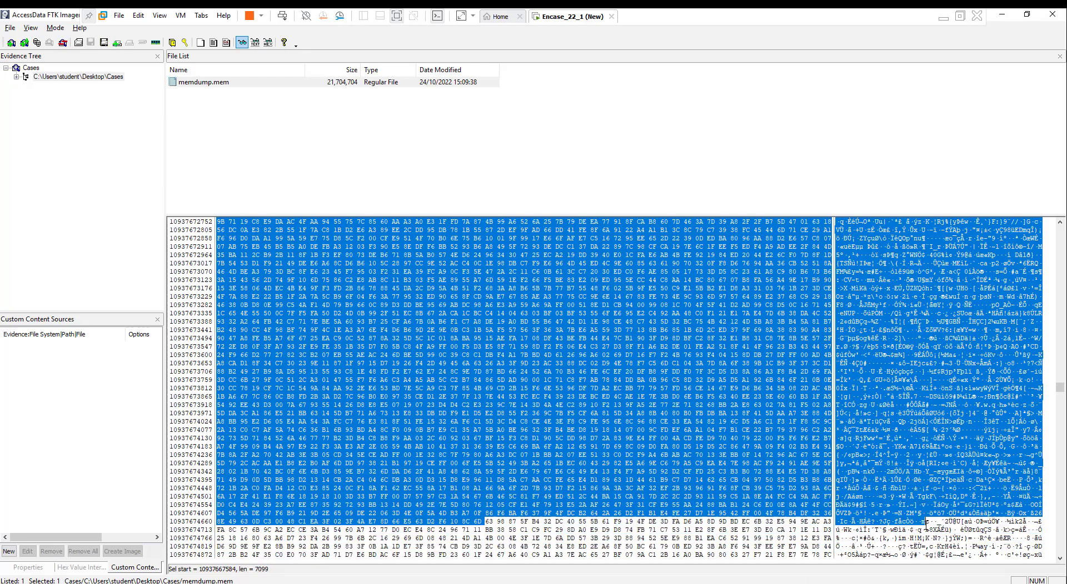
pyautogui.scroll(-3)
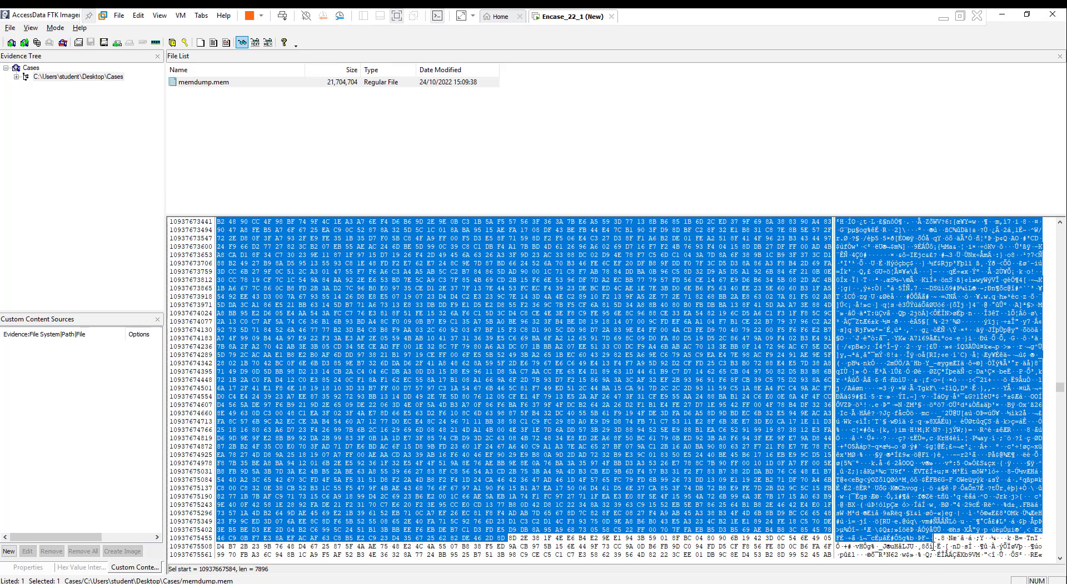
pyautogui.scroll(-3)
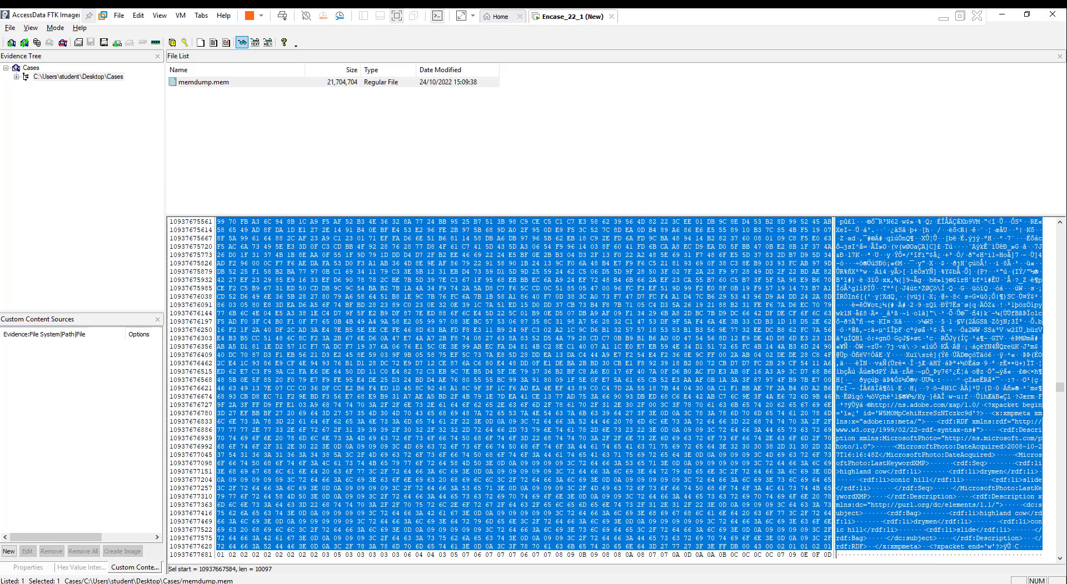
pyautogui.scroll(-3)
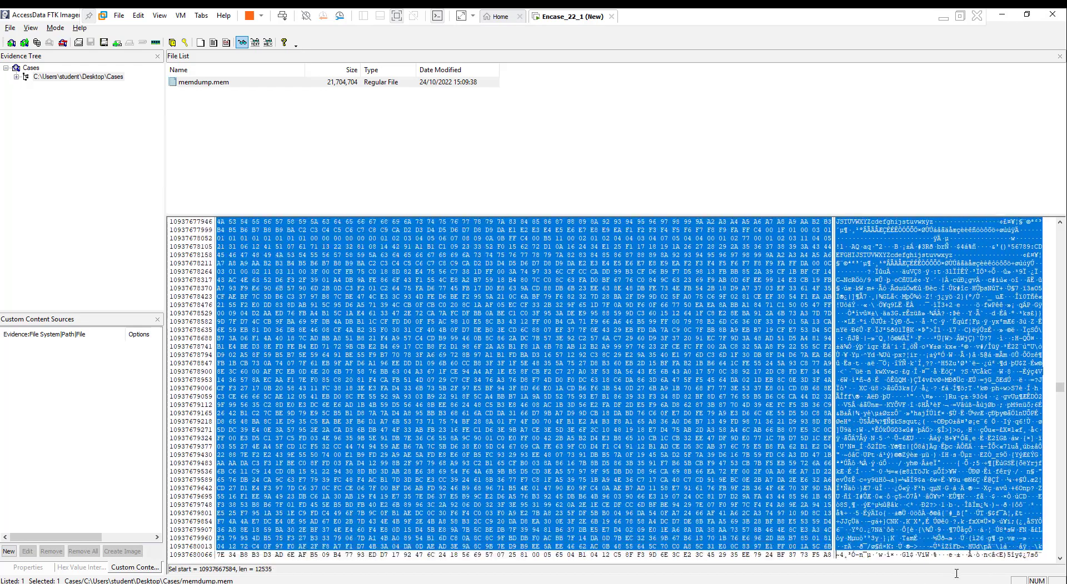
pyautogui.scroll(-3)
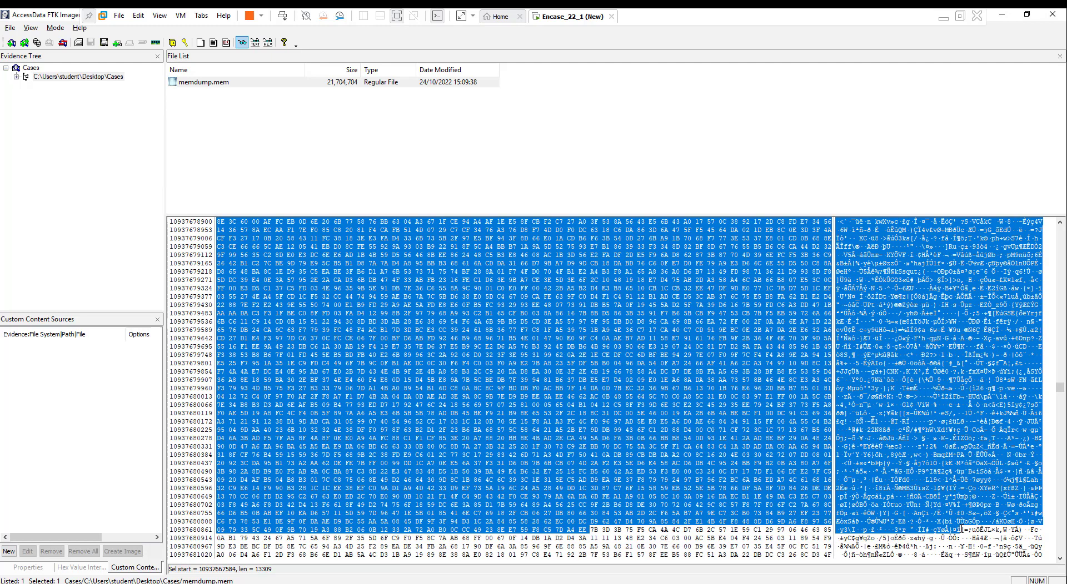
pyautogui.scroll(-3)
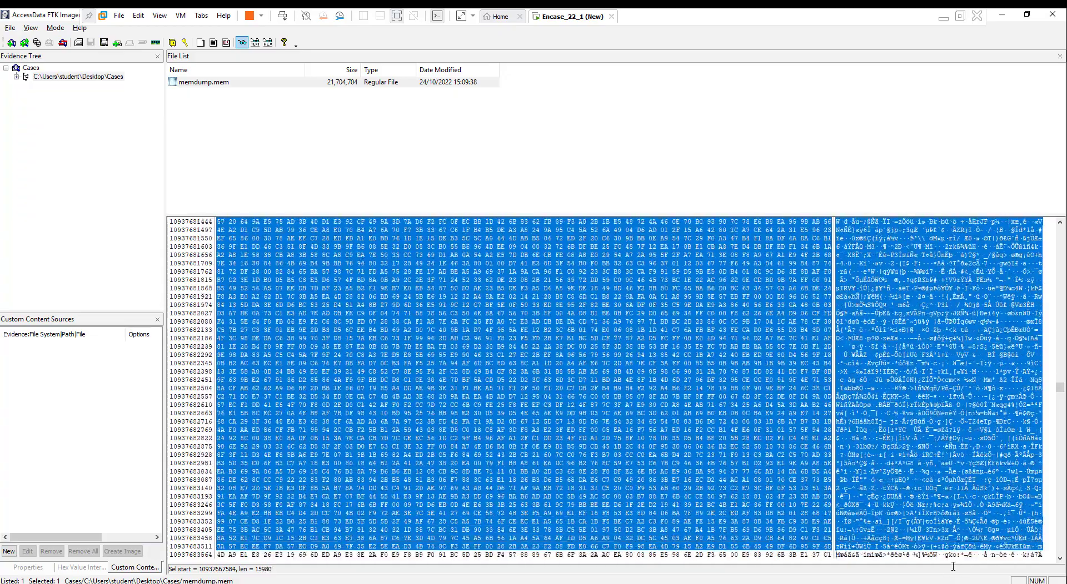
pyautogui.scroll(-3)
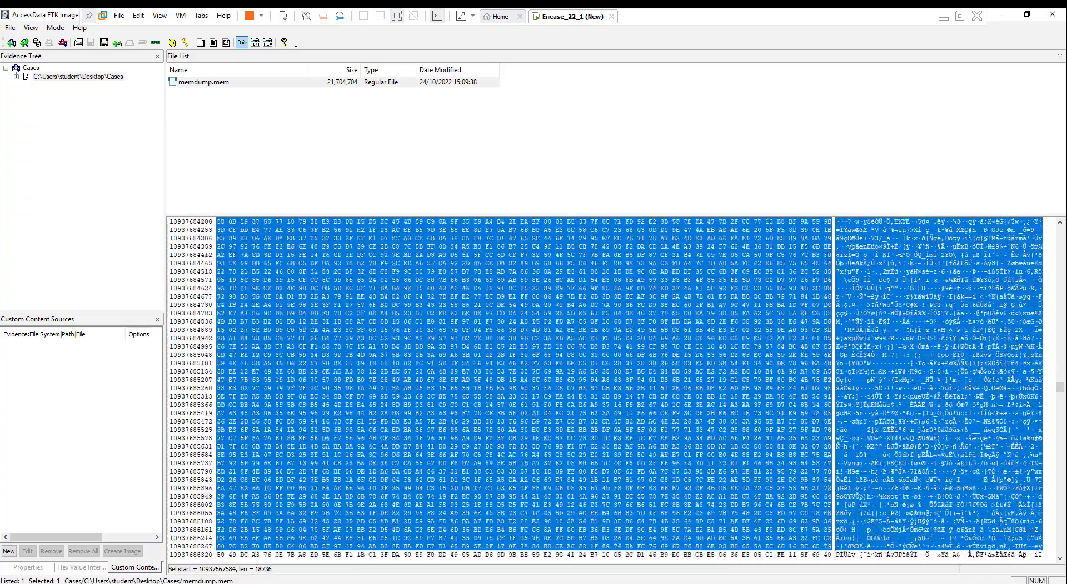
pyautogui.scroll(-3)
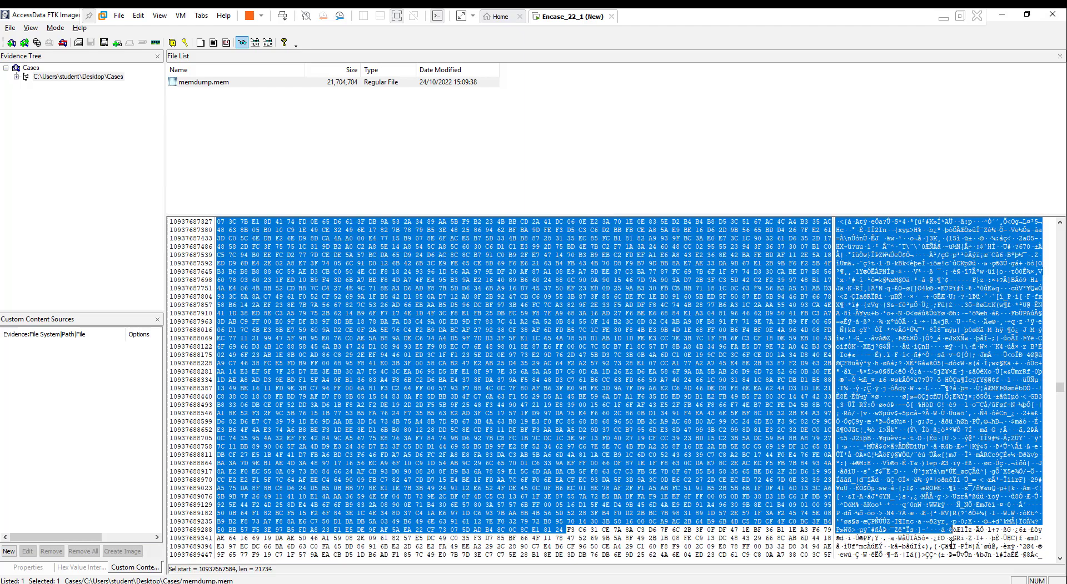
pyautogui.scroll(-3)
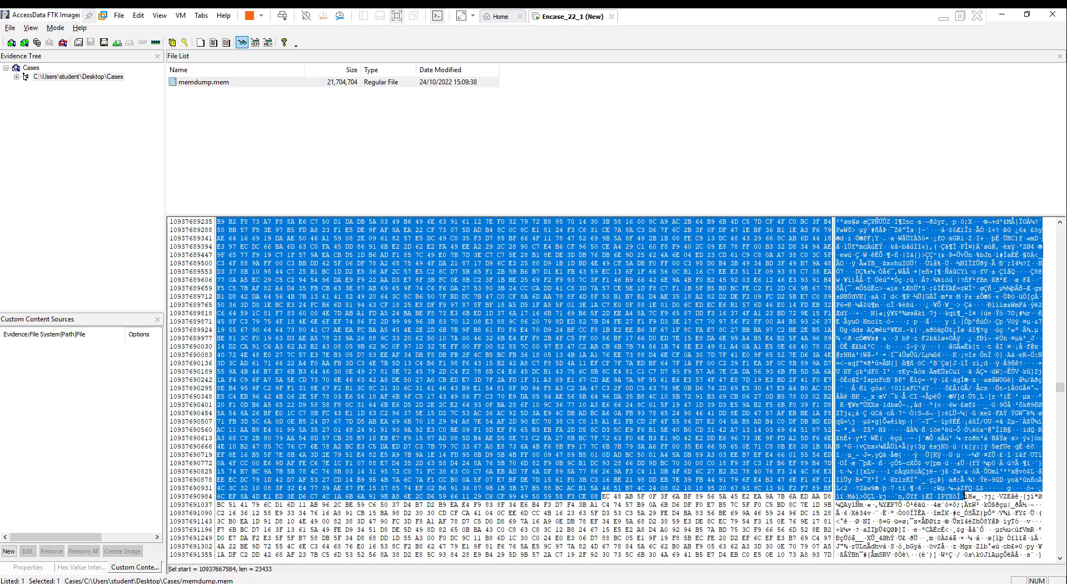
pyautogui.scroll(-3)
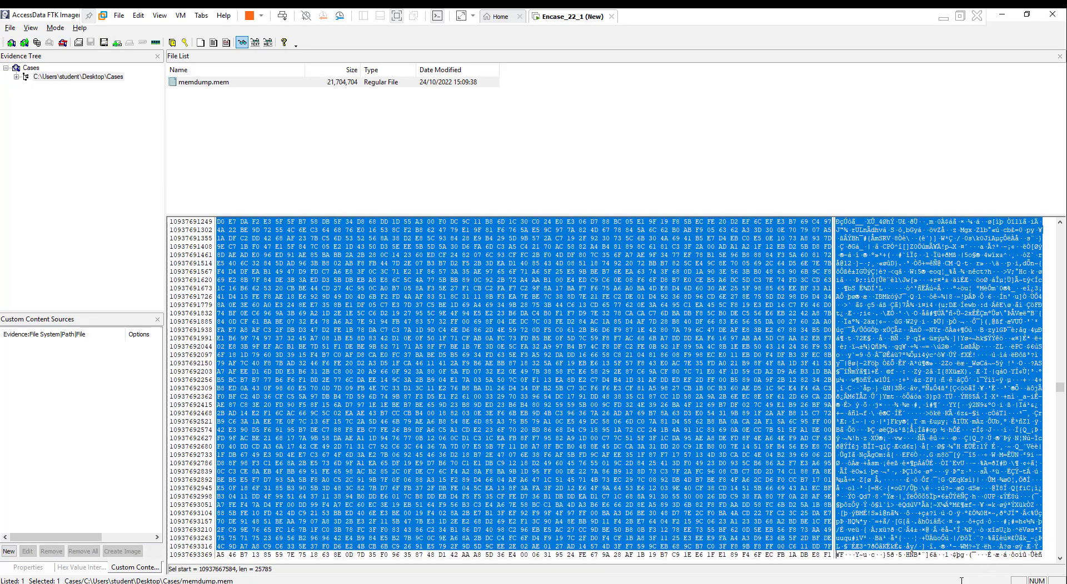
pyautogui.scroll(-3)
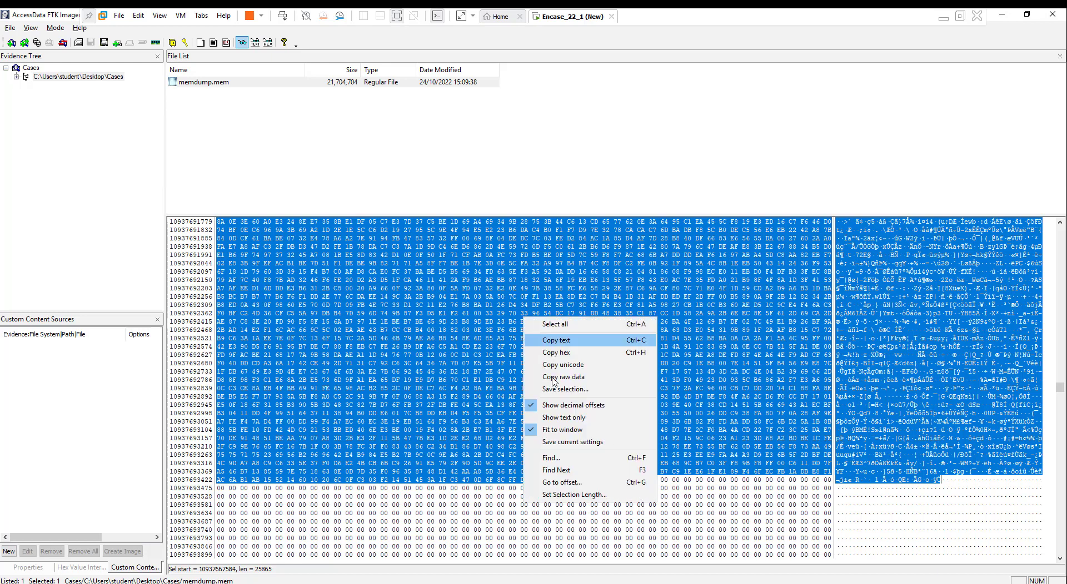
pyautogui.moveTo(563, 364)
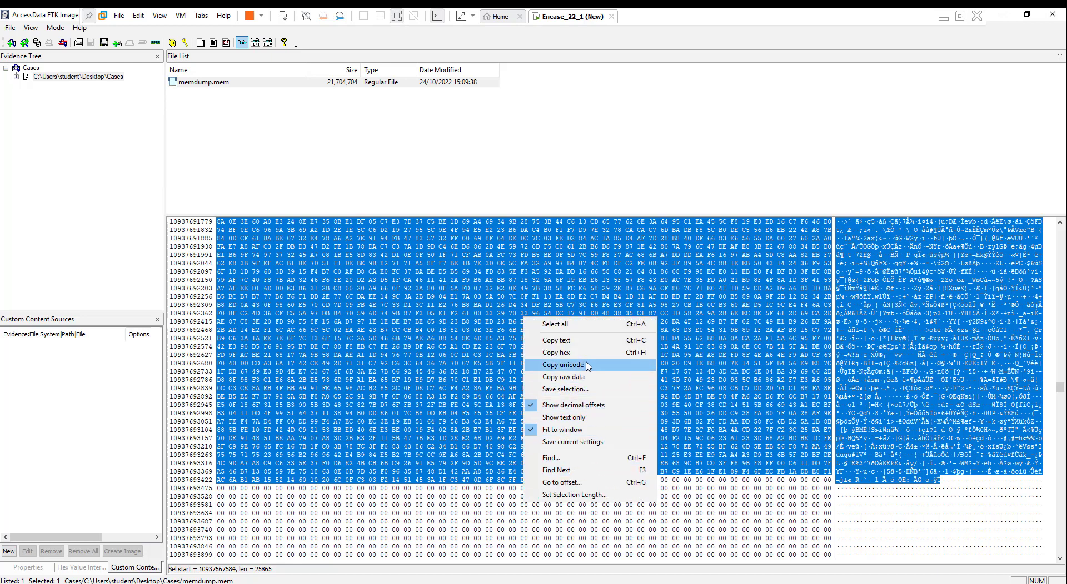
pyautogui.moveTo(565, 389)
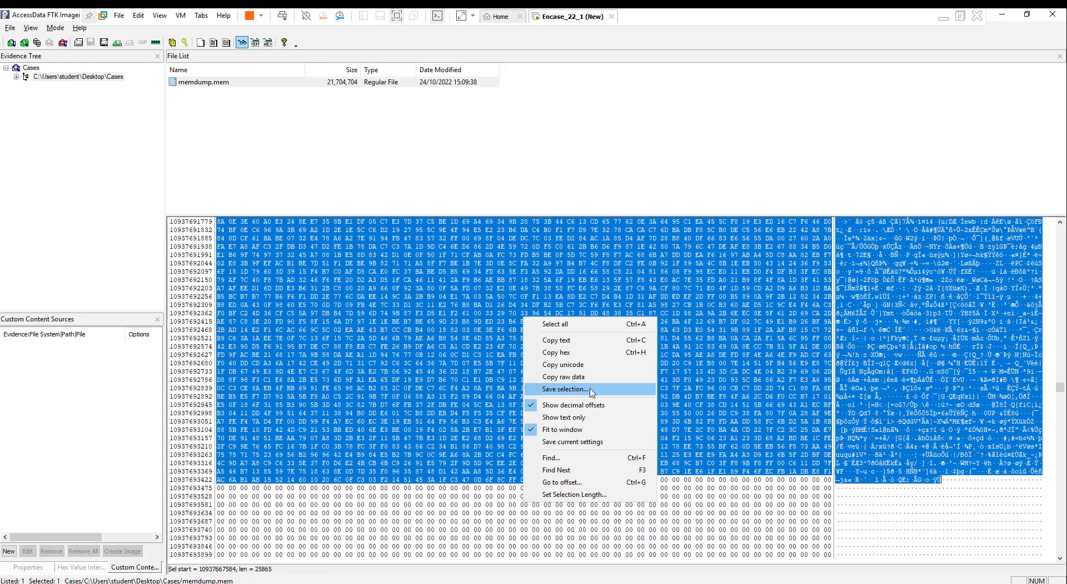
# - Choose Save selection for the 25,865 selected bytes, bringing up the Save As dialog
pyautogui.click(564, 390)
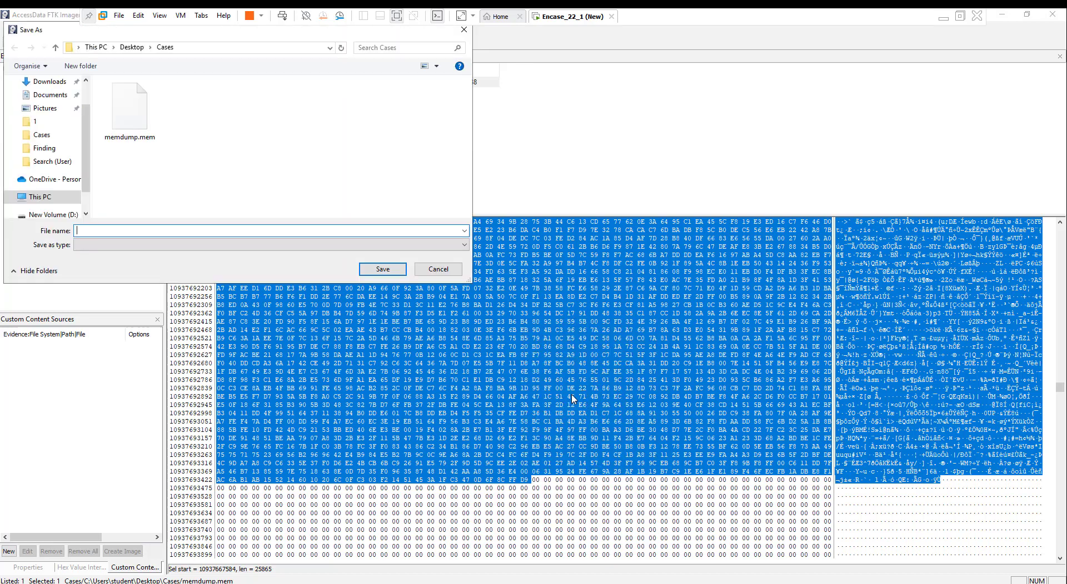
pyautogui.moveTo(219, 57)
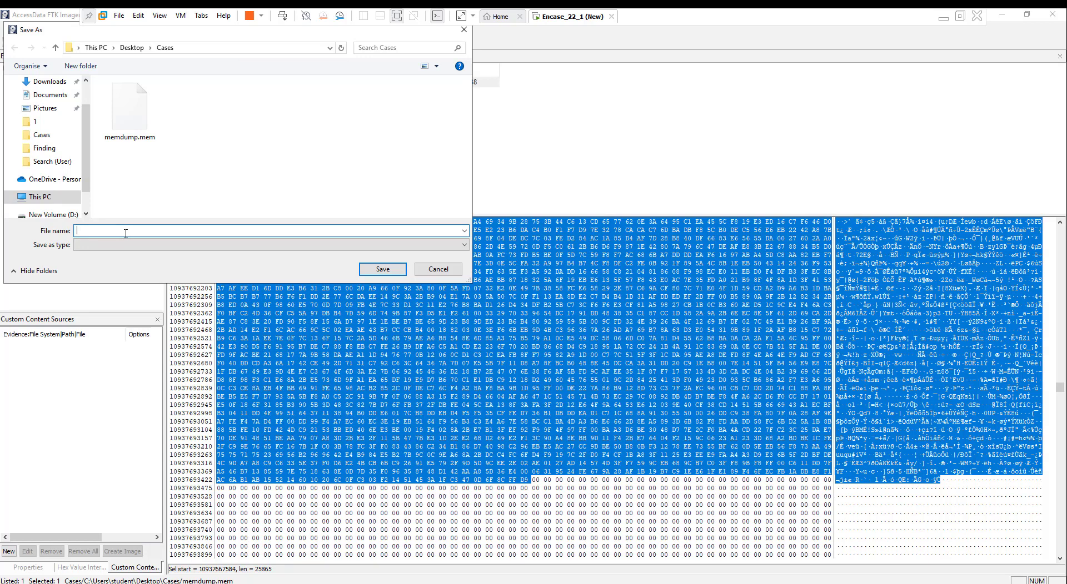
# - Save the carved bytes as Cow.jpeg in the Desktop Cases folder
pyautogui.write('Cow')
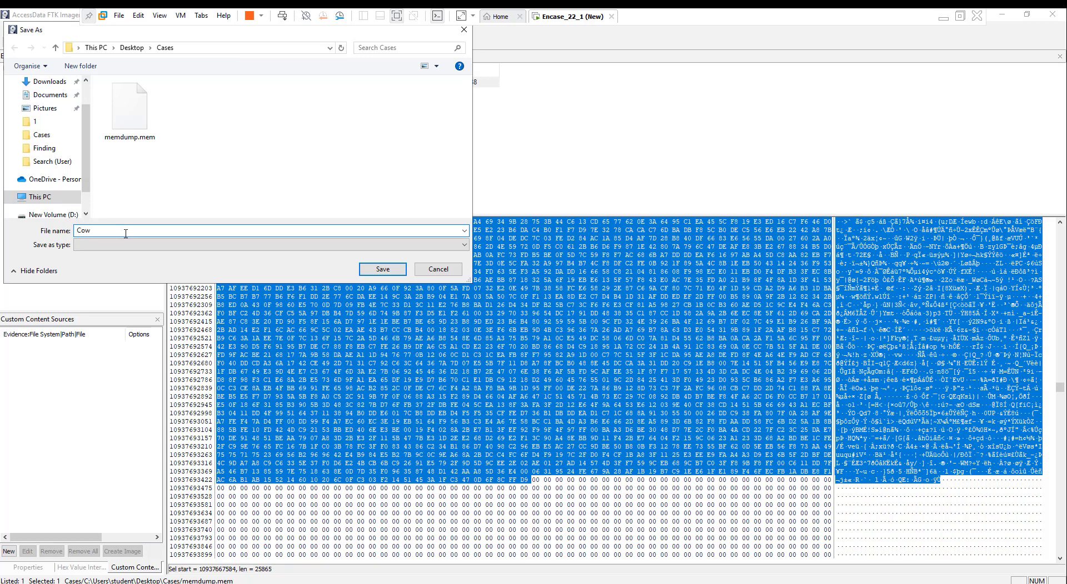
pyautogui.write('.jpeg')
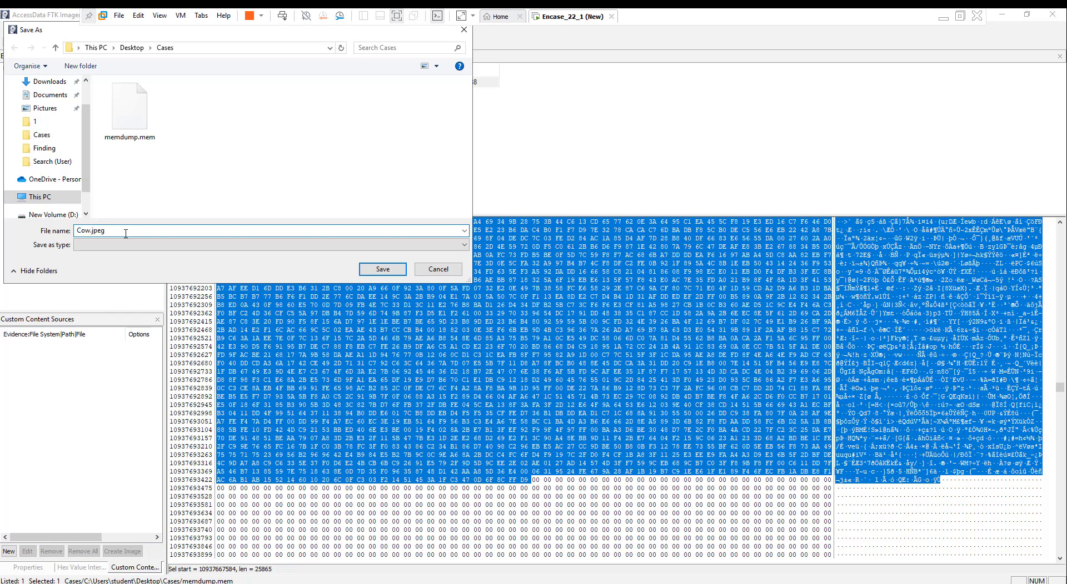
pyautogui.moveTo(182, 216)
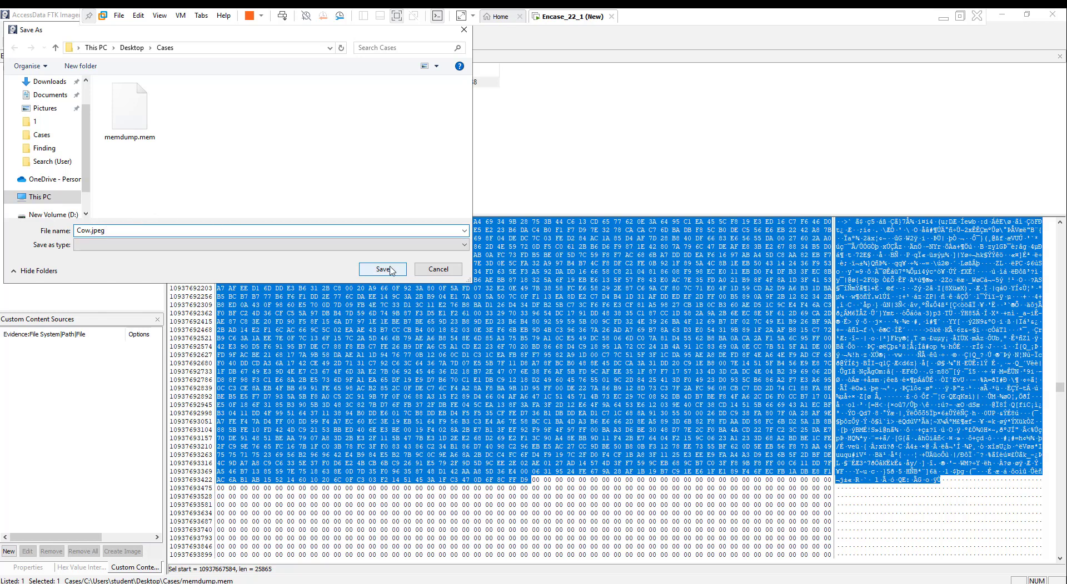
pyautogui.click(381, 269)
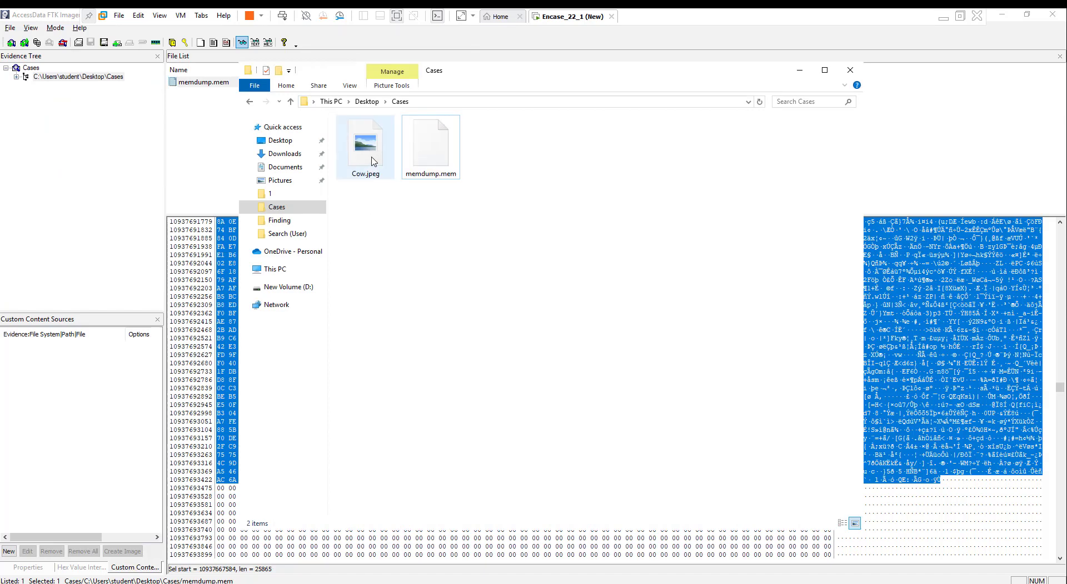
pyautogui.moveTo(368, 144)
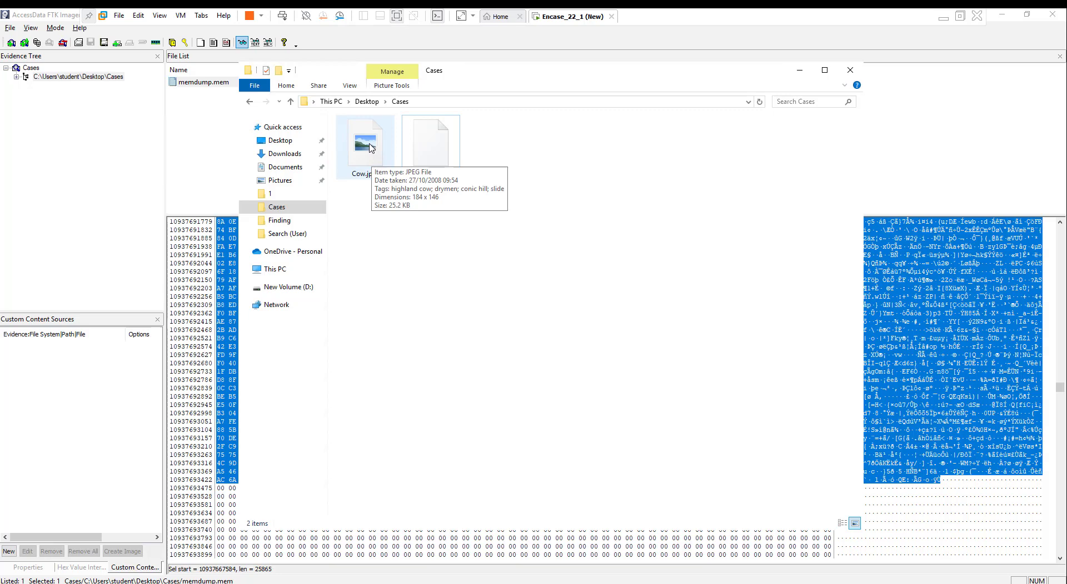
# - Select and open Cow.jpeg in File Explorer to confirm it is a valid 25.2 KB image
pyautogui.click(366, 144)
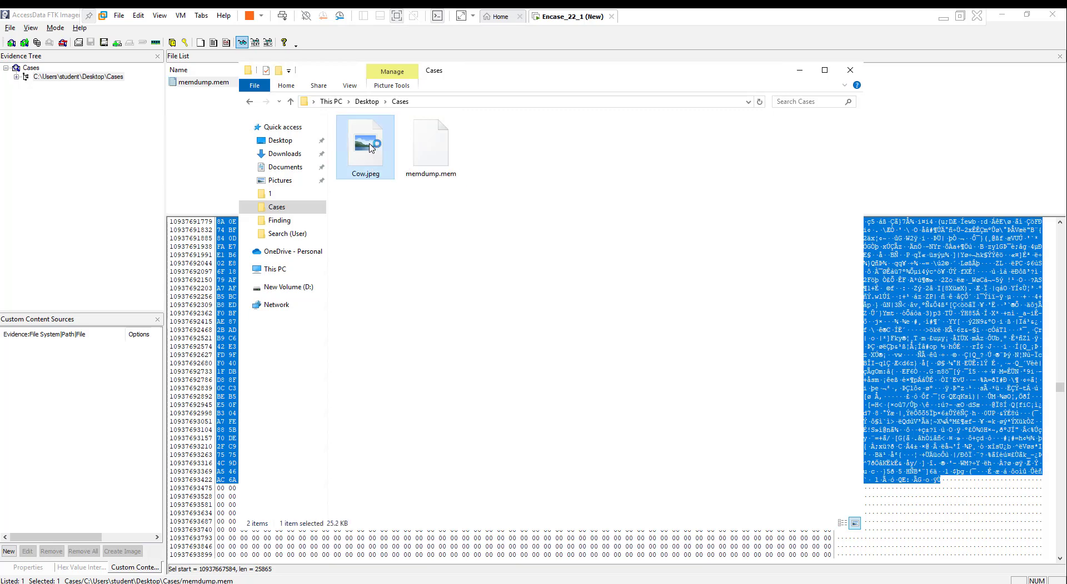
pyautogui.doubleClick(365, 141)
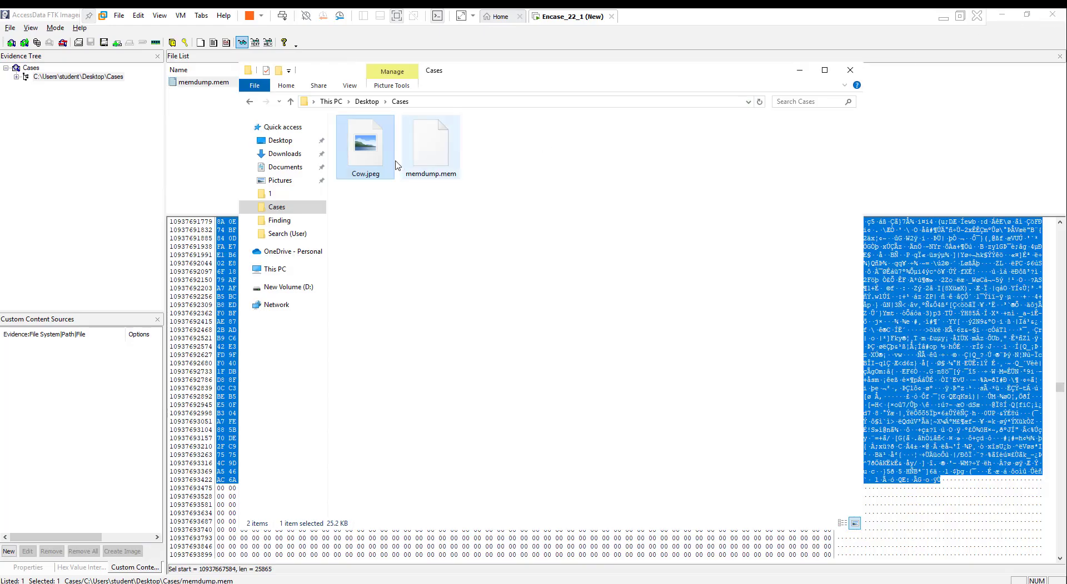
# - Show Cow.jpeg's Details metadata: NIKON D40X, GIMP 2.6.4, 184×146 pixels, date taken
pyautogui.rightClick(366, 143)
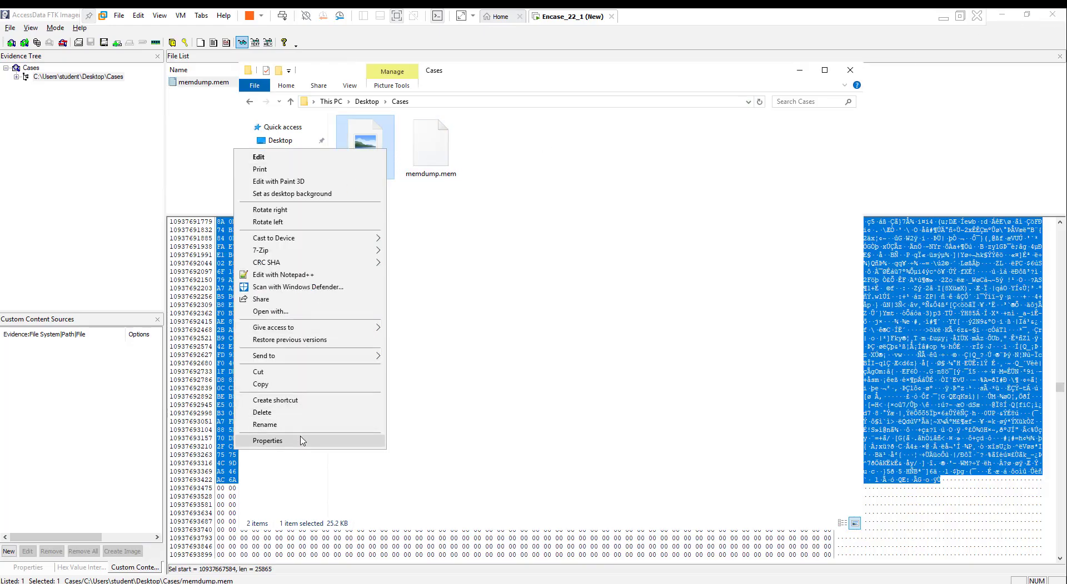
pyautogui.click(267, 442)
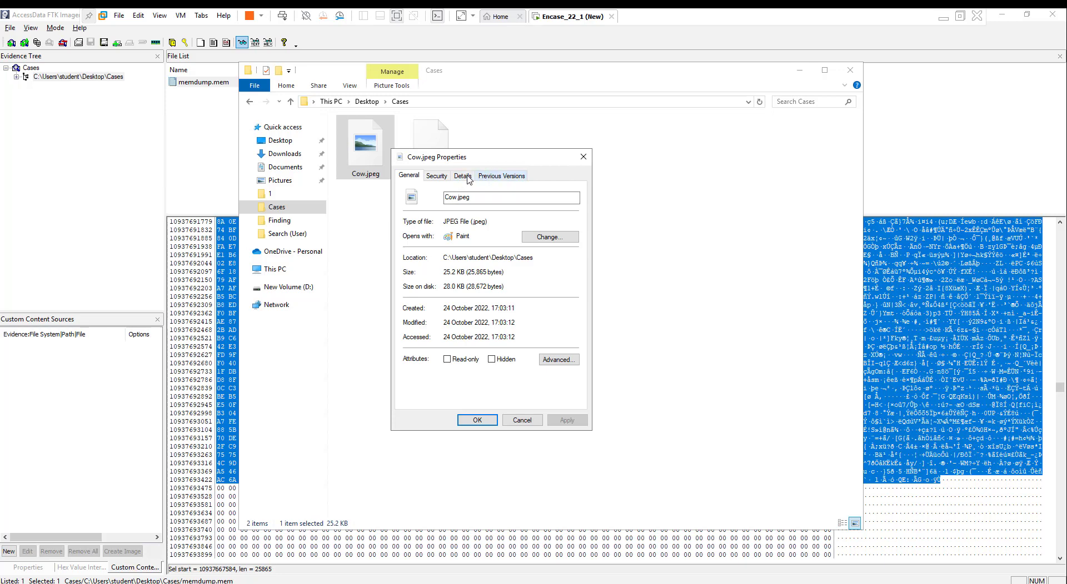
pyautogui.click(463, 176)
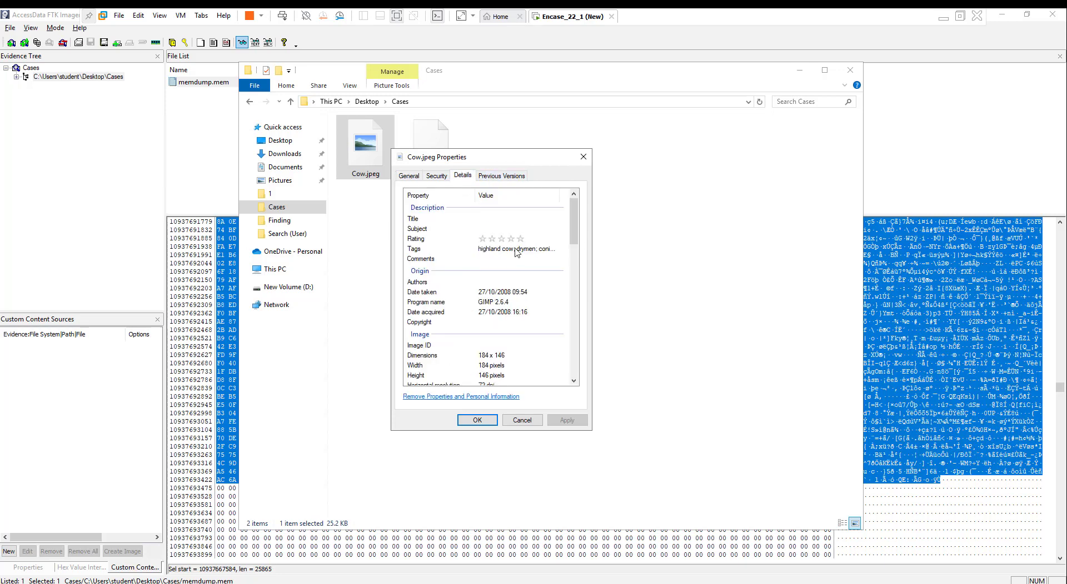
pyautogui.moveTo(573, 233)
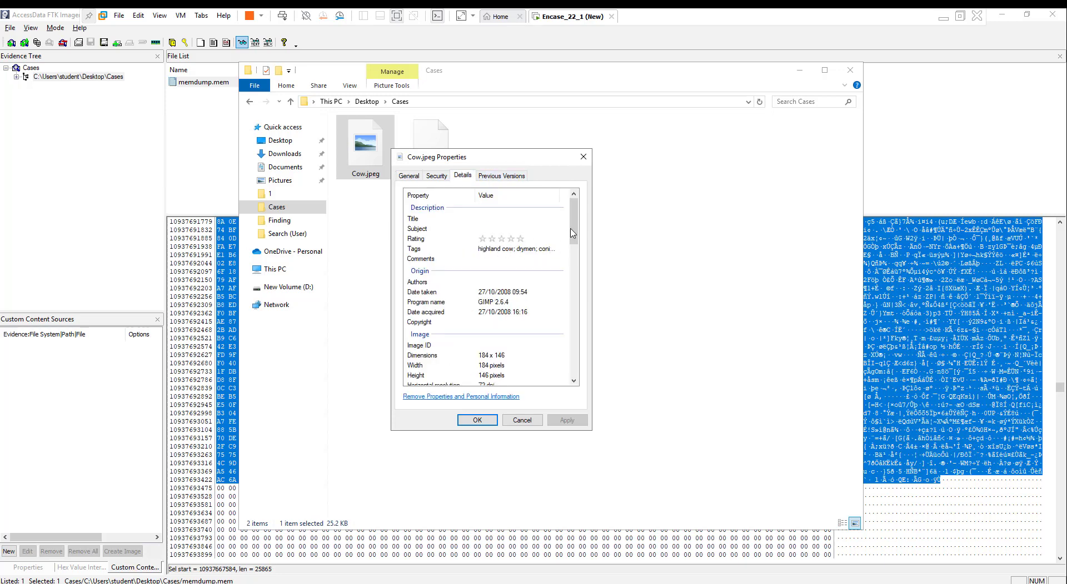
pyautogui.scroll(-3)
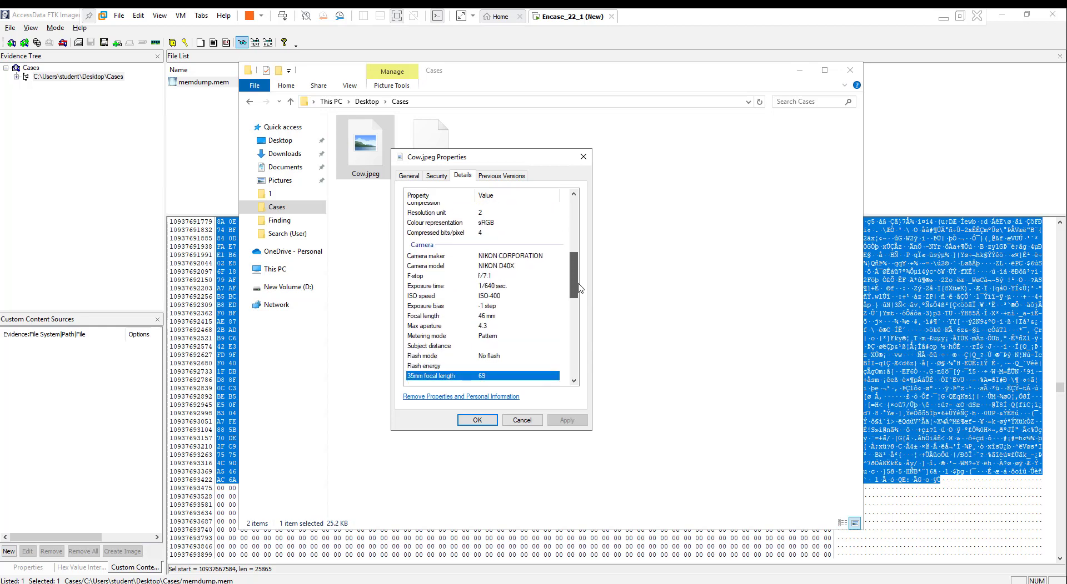
pyautogui.scroll(-3)
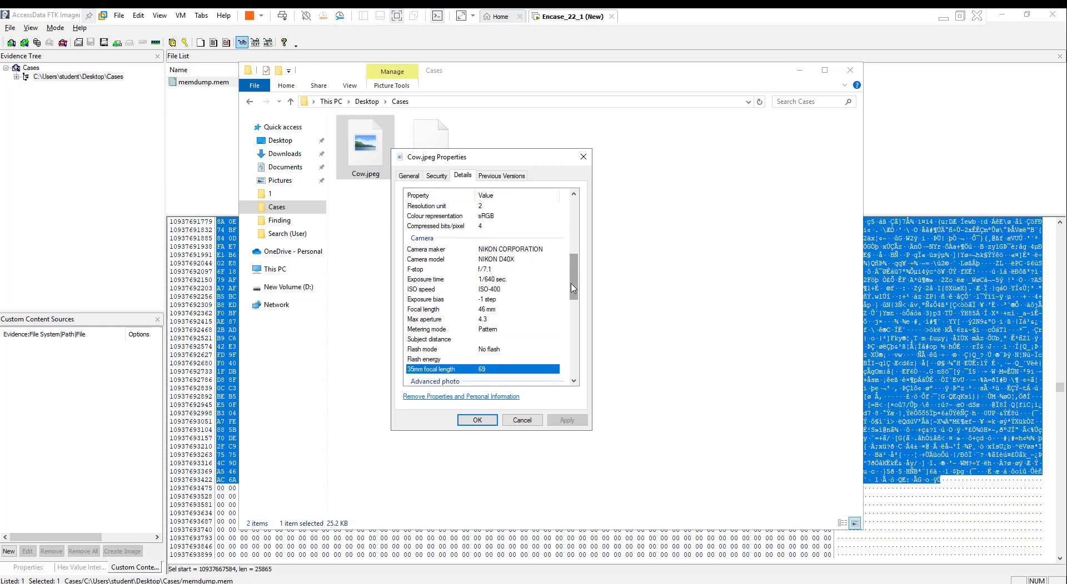
pyautogui.scroll(-3)
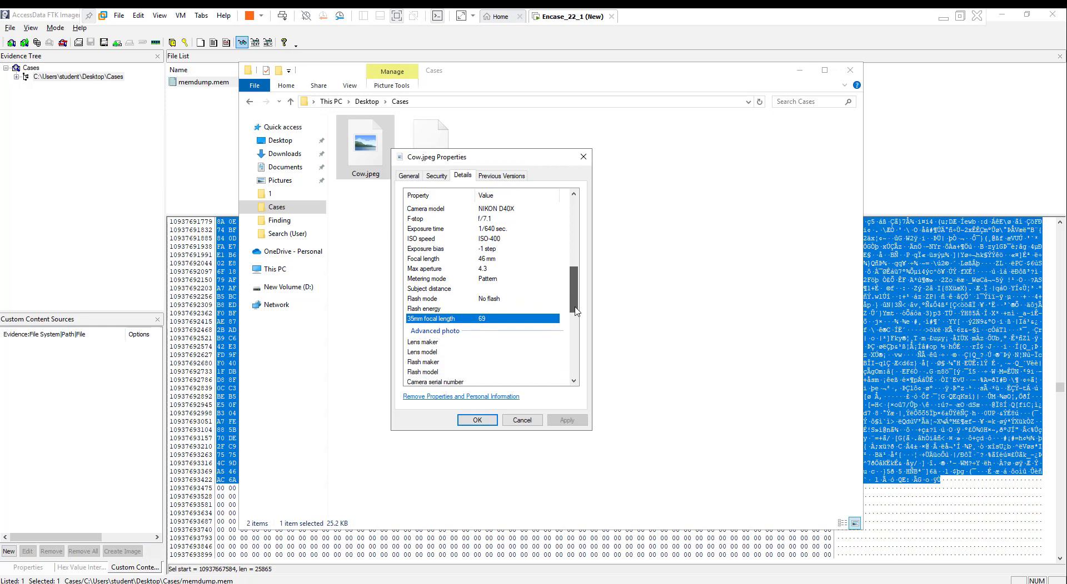
pyautogui.scroll(-3)
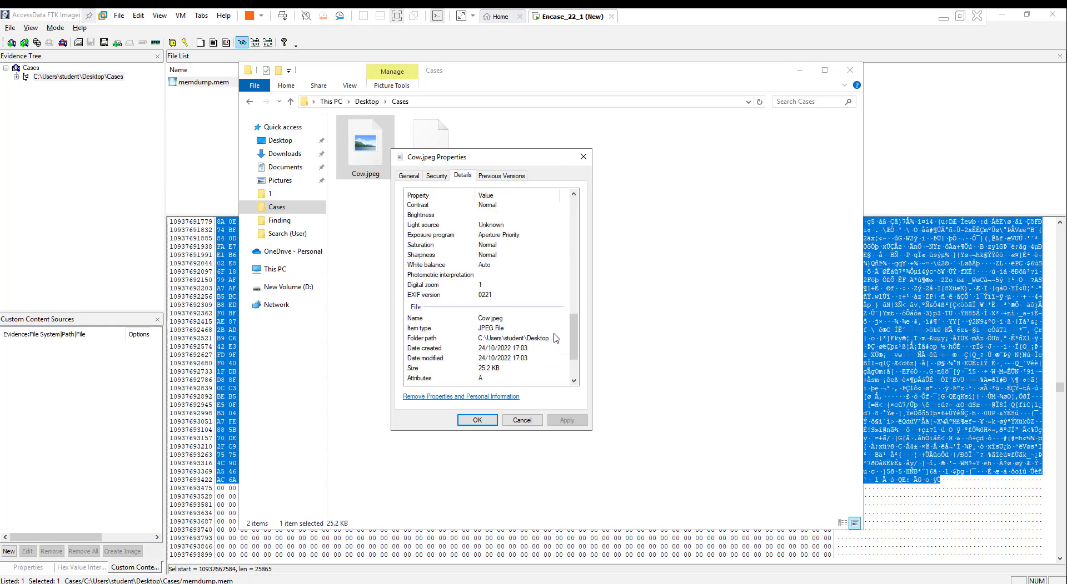
pyautogui.moveTo(540, 372)
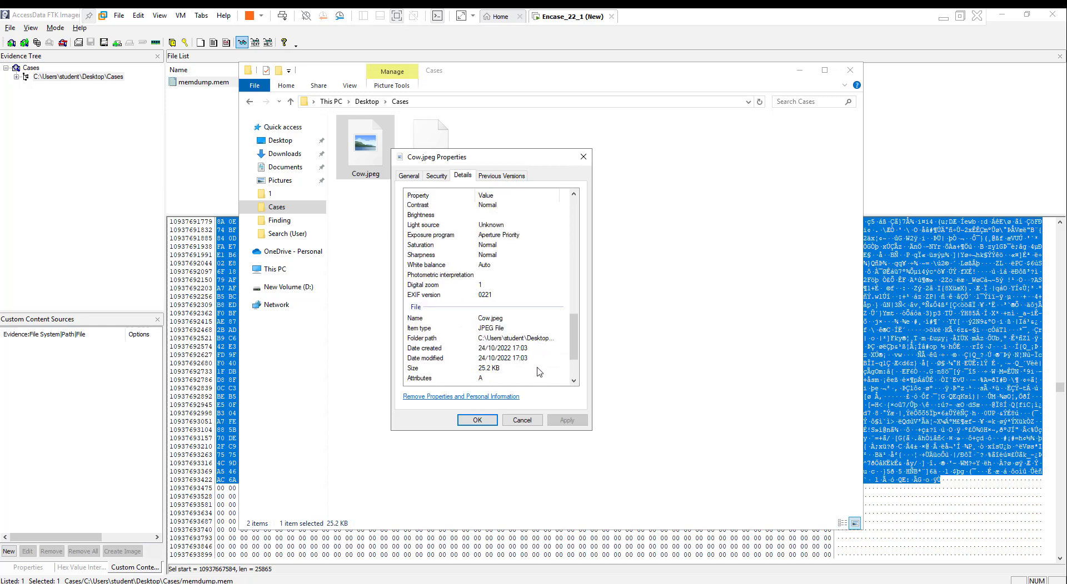
pyautogui.moveTo(517, 362)
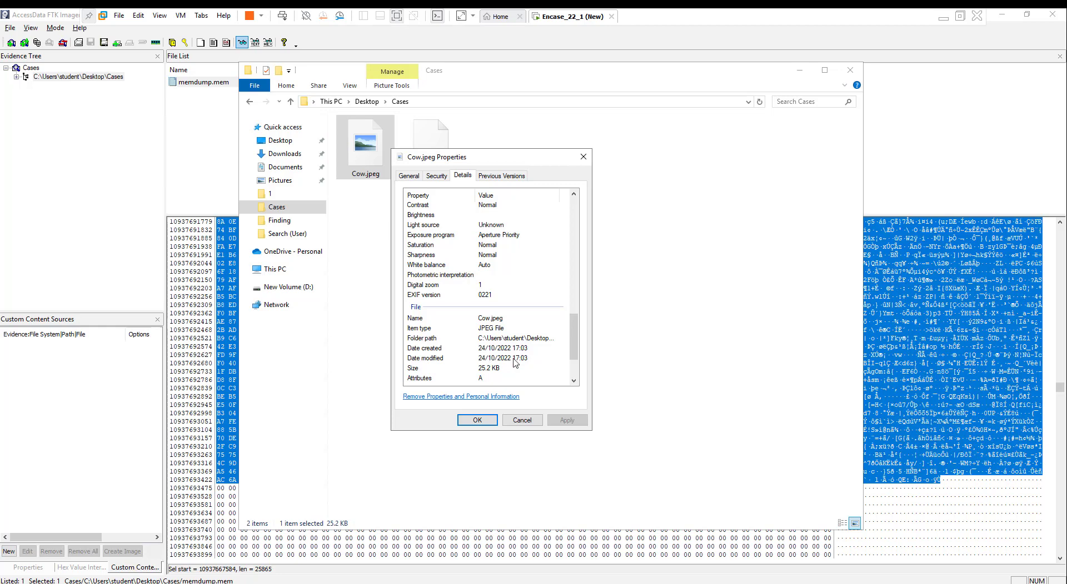
pyautogui.moveTo(551, 366)
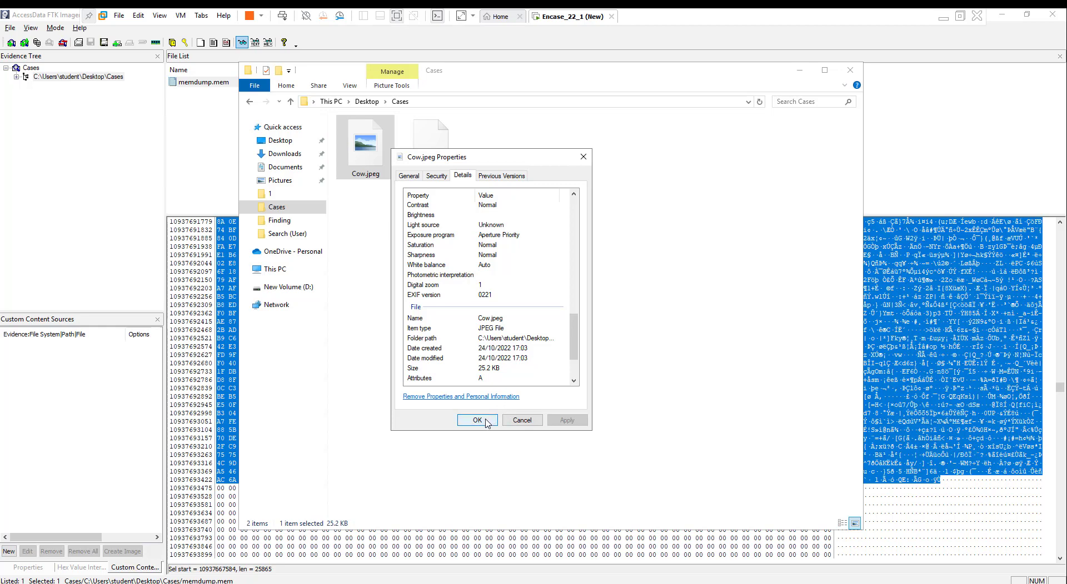
# - Dismiss the Cow.jpeg Properties dialog with OK, returning to the Cases folder
pyautogui.click(476, 420)
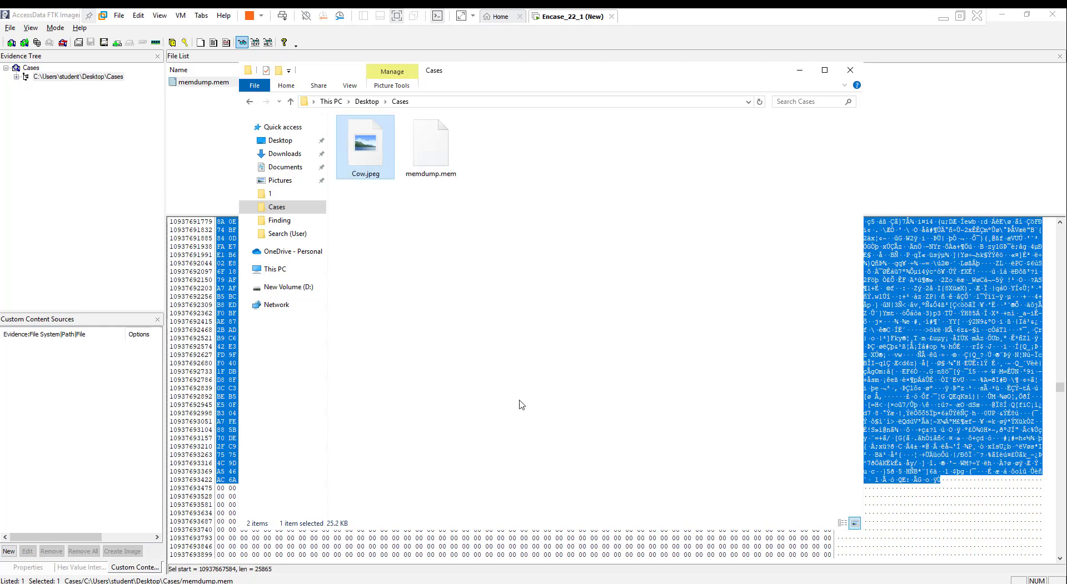
pyautogui.moveTo(601, 239)
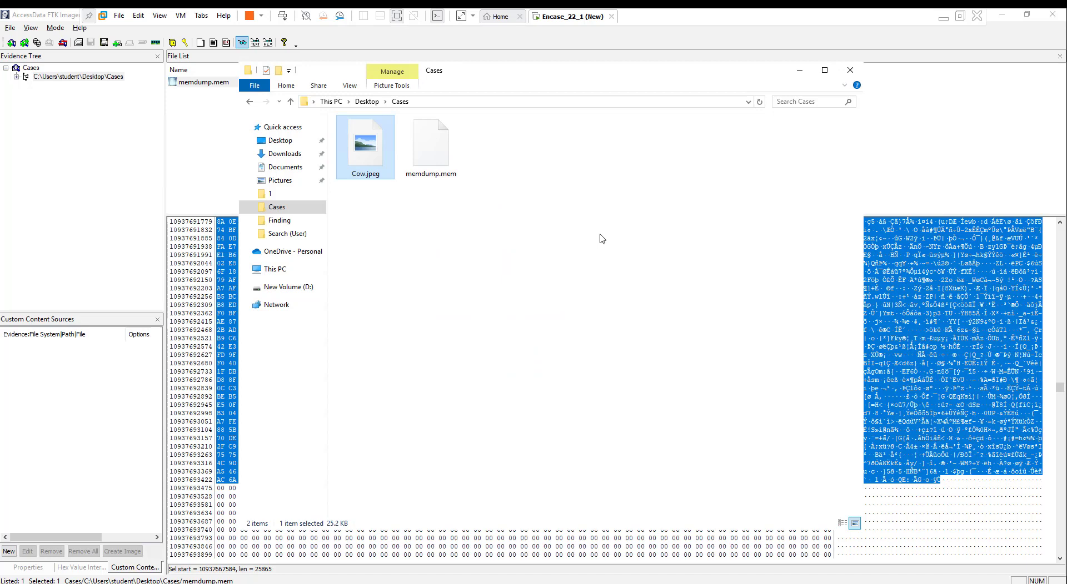
pyautogui.moveTo(795, 90)
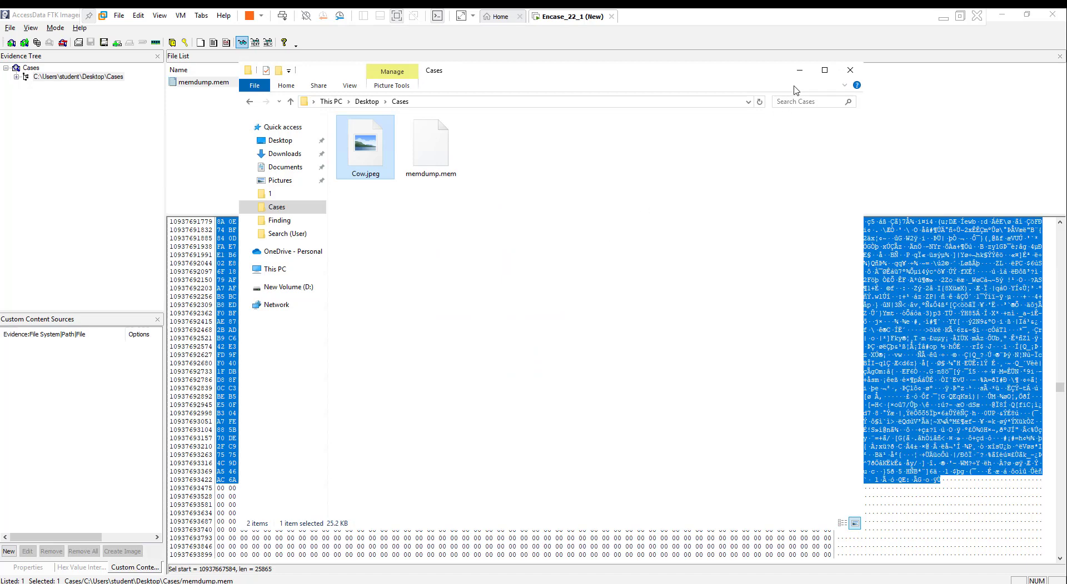
pyautogui.moveTo(666, 106)
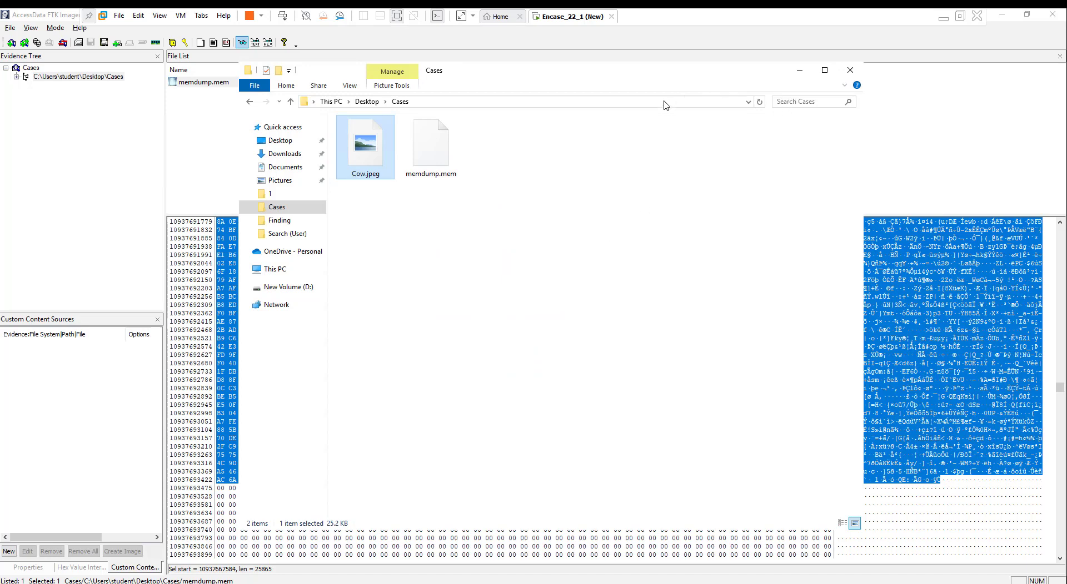